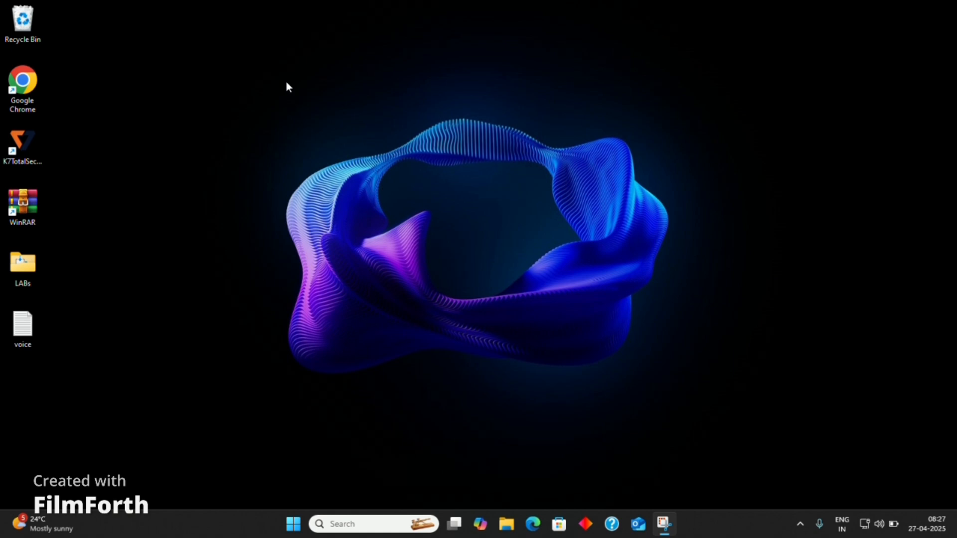
{"action": "mouse_move", "coordinate": [22, 86]}
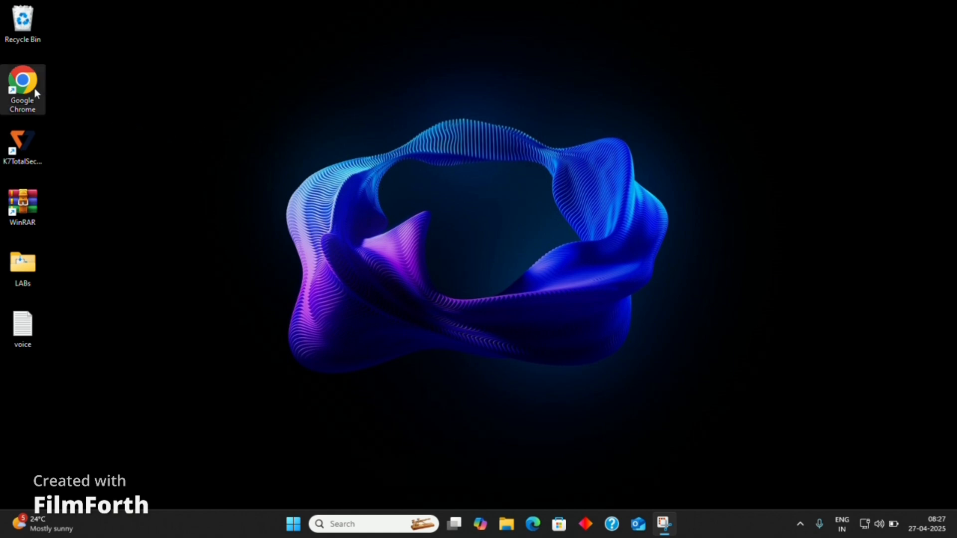
{"action": "mouse_move", "coordinate": [33, 88]}
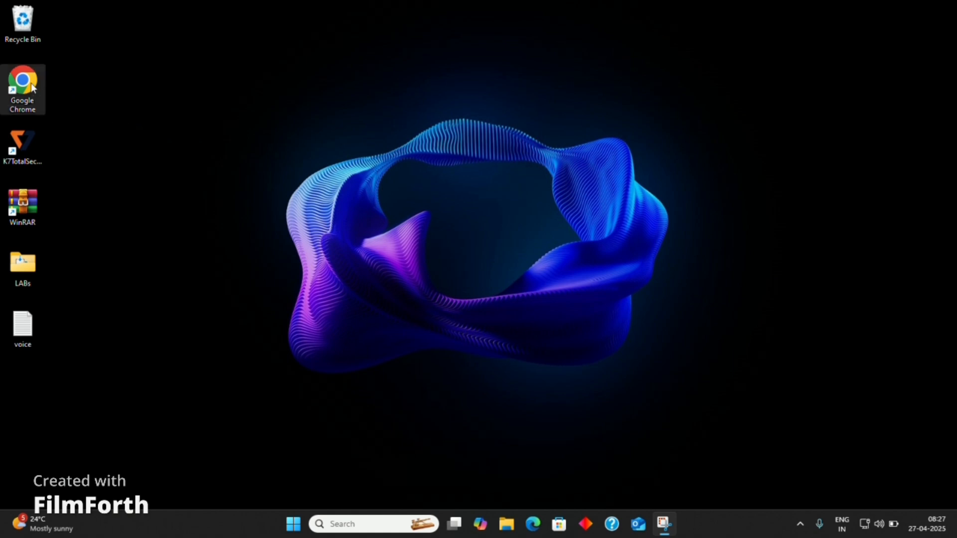
Step: Launch Google Chrome from its desktop shortcut to a new Google tab
{"action": "double_click", "coordinate": [23, 82]}
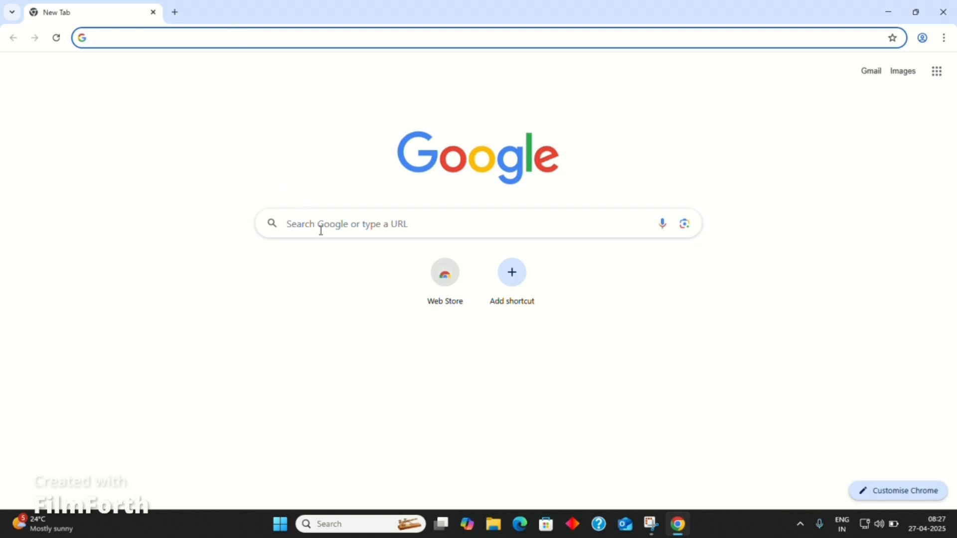
Step: Go to python.org's Downloads section and open the Python 3.13.3 release page
{"action": "type", "text": "py"}
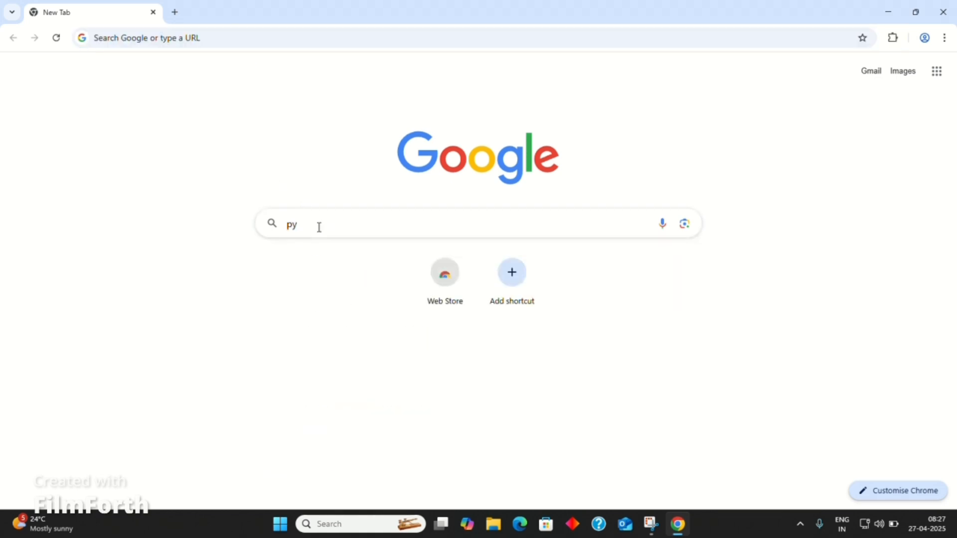
{"action": "key", "text": "Return"}
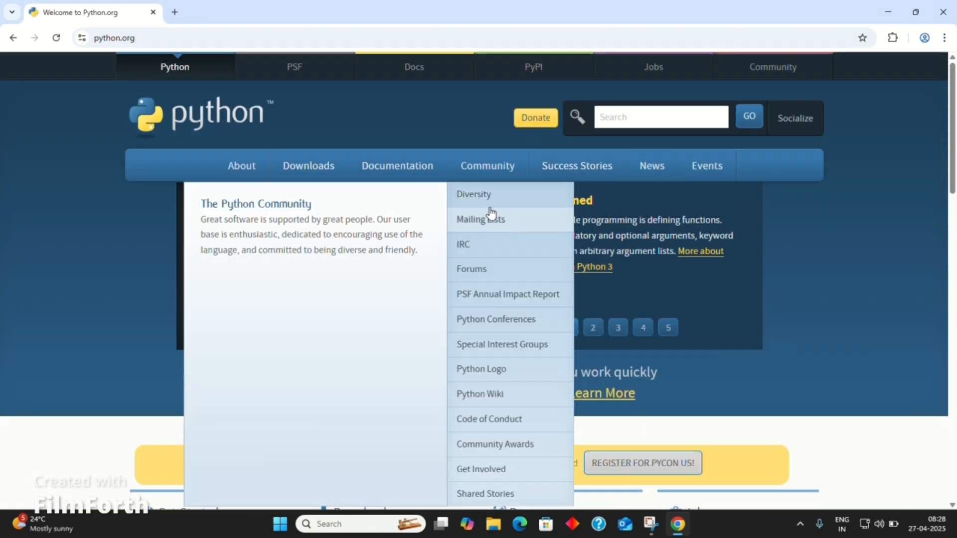
{"action": "left_click", "coordinate": [308, 166]}
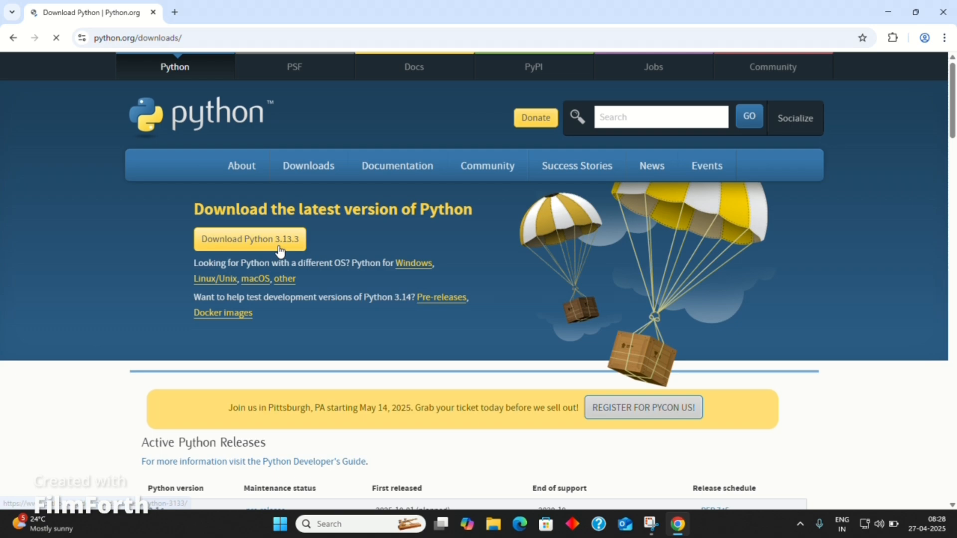
{"action": "left_click", "coordinate": [248, 239]}
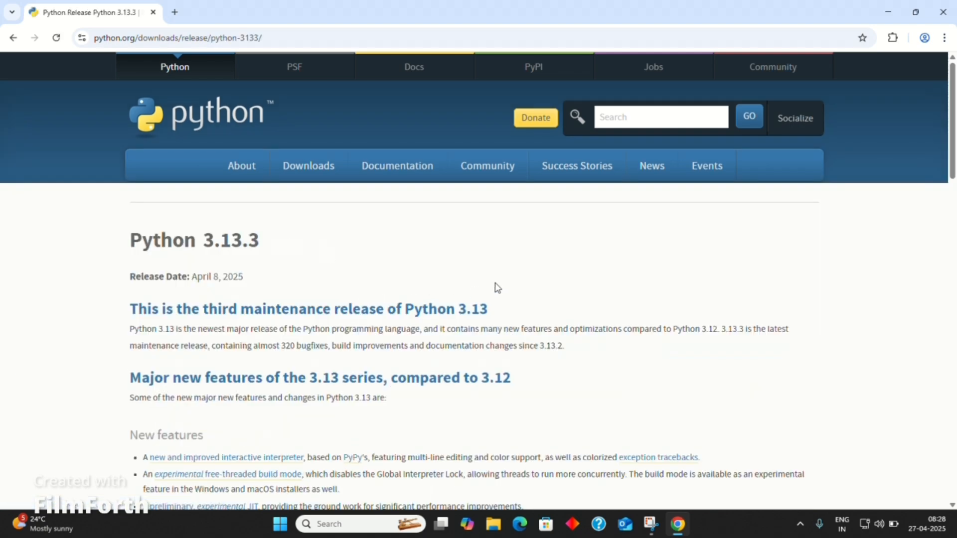
Step: Get the python-3.13.3-amd64 Windows installer and run it as administrator
{"action": "scroll", "scroll_direction": "down", "scroll_amount": 3}
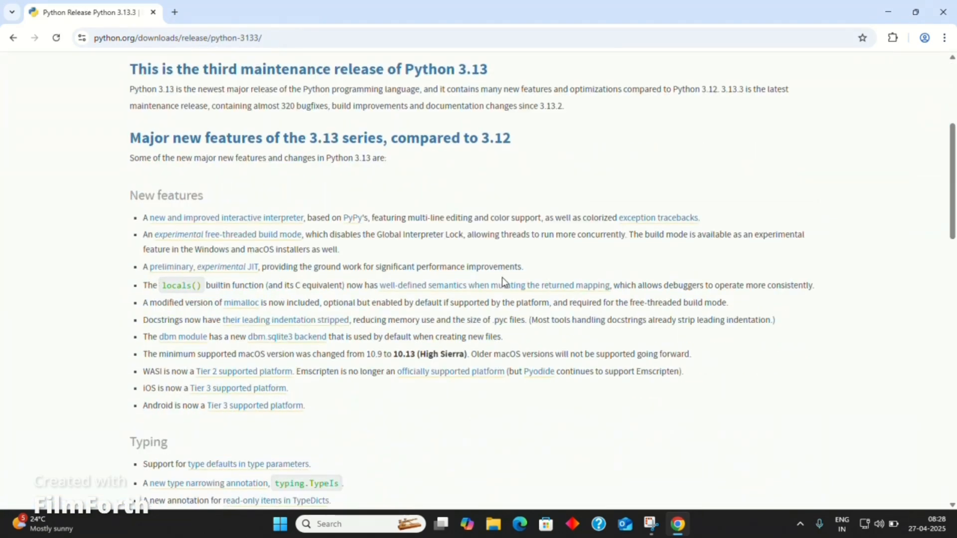
{"action": "scroll", "scroll_direction": "down", "scroll_amount": 3}
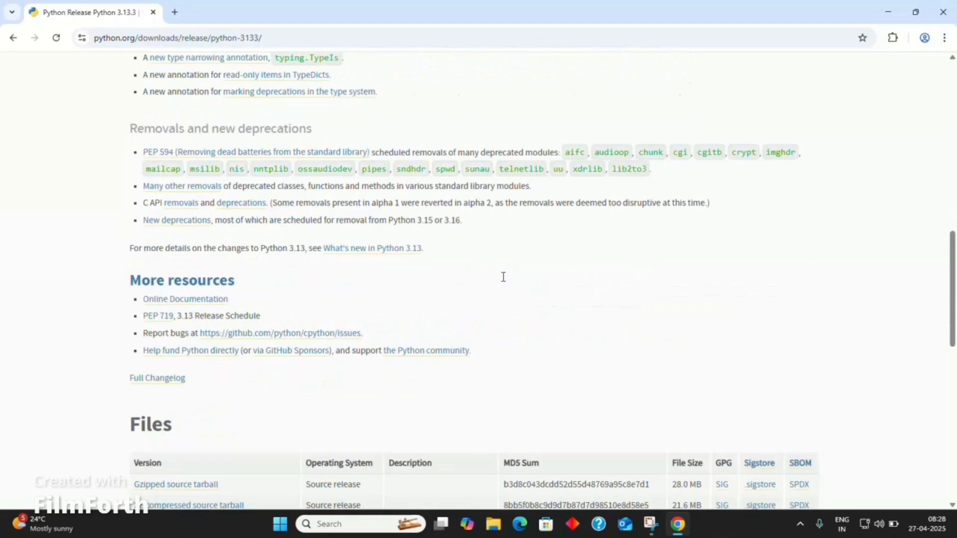
{"action": "scroll", "scroll_direction": "down", "scroll_amount": 3}
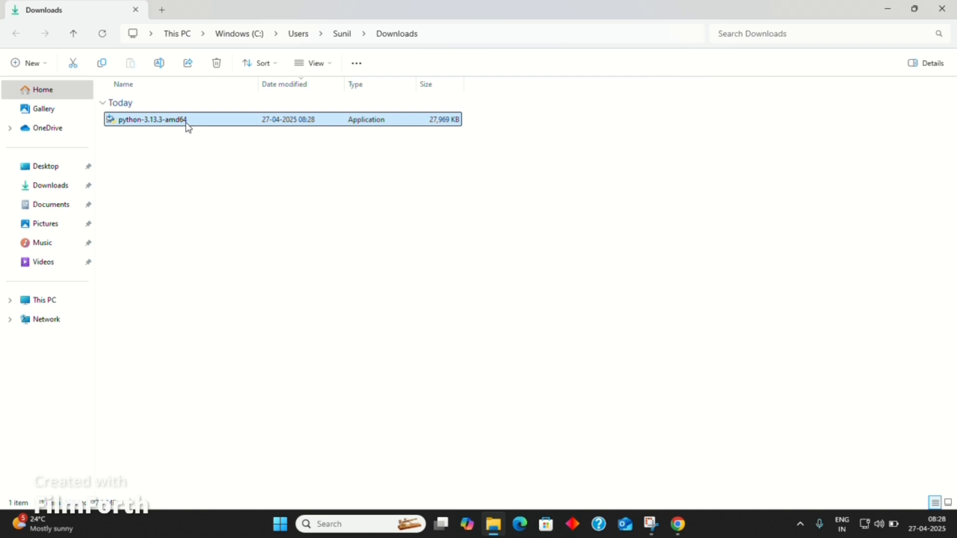
{"action": "right_click", "coordinate": [149, 120]}
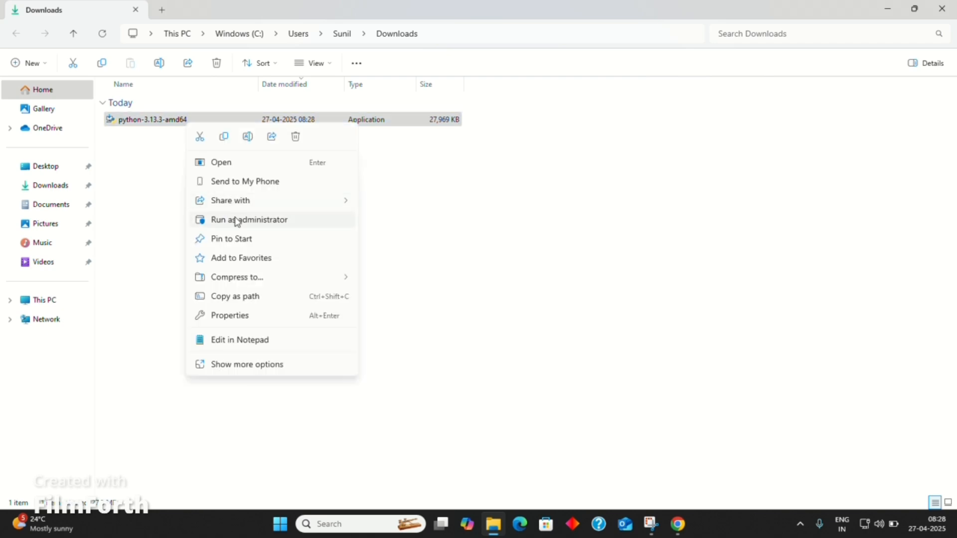
{"action": "left_click", "coordinate": [494, 282]}
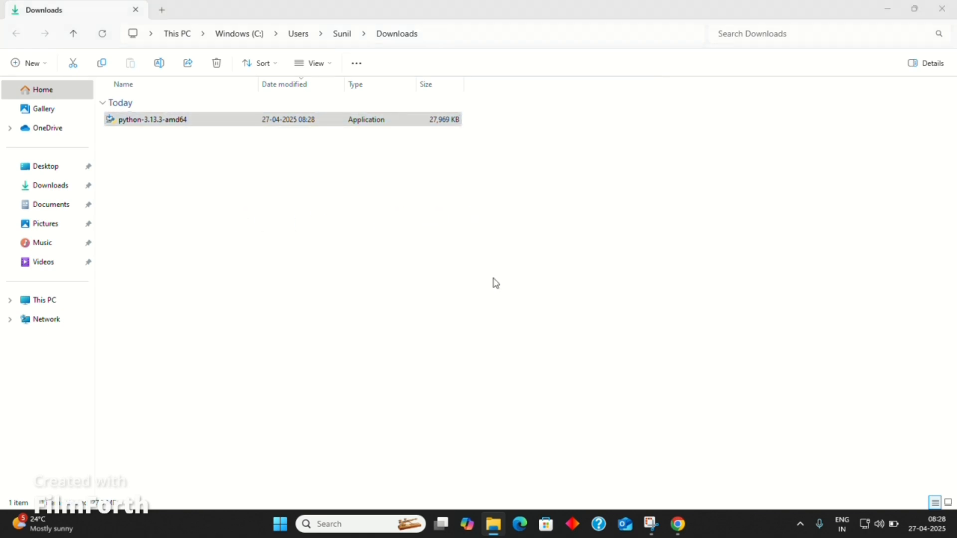
Step: Install Python 3.13.3 with 'Add python.exe to PATH' ticked, then close the successful setup
{"action": "double_click", "coordinate": [152, 119]}
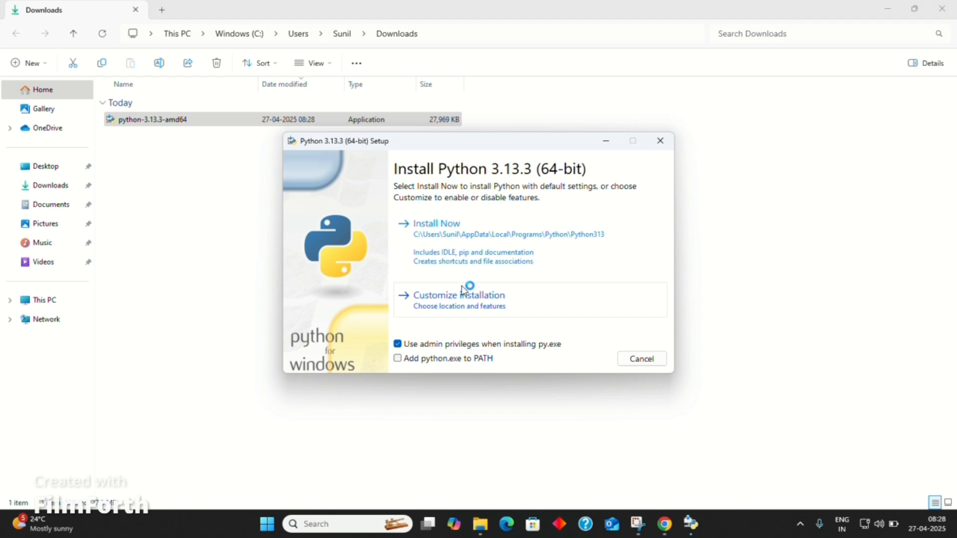
{"action": "left_click", "coordinate": [398, 359]}
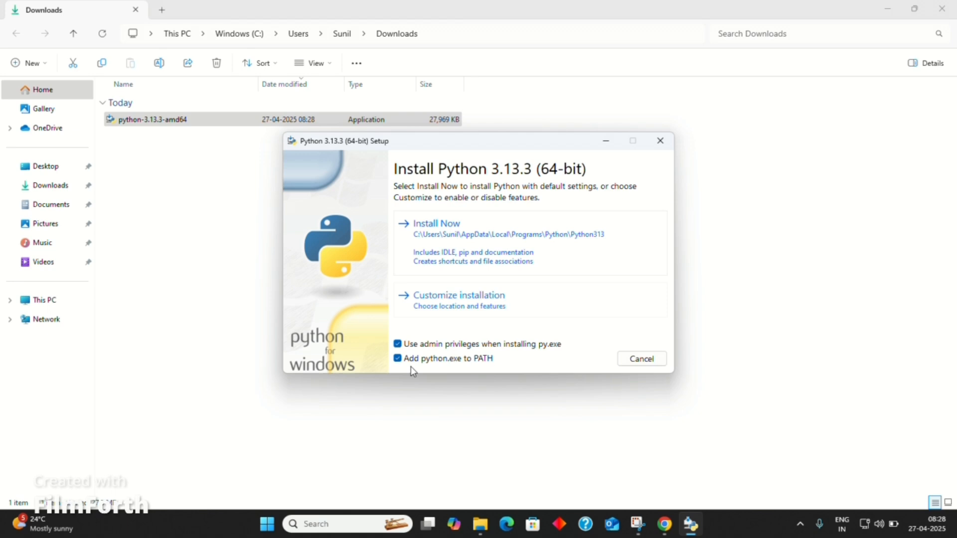
{"action": "left_click", "coordinate": [436, 224]}
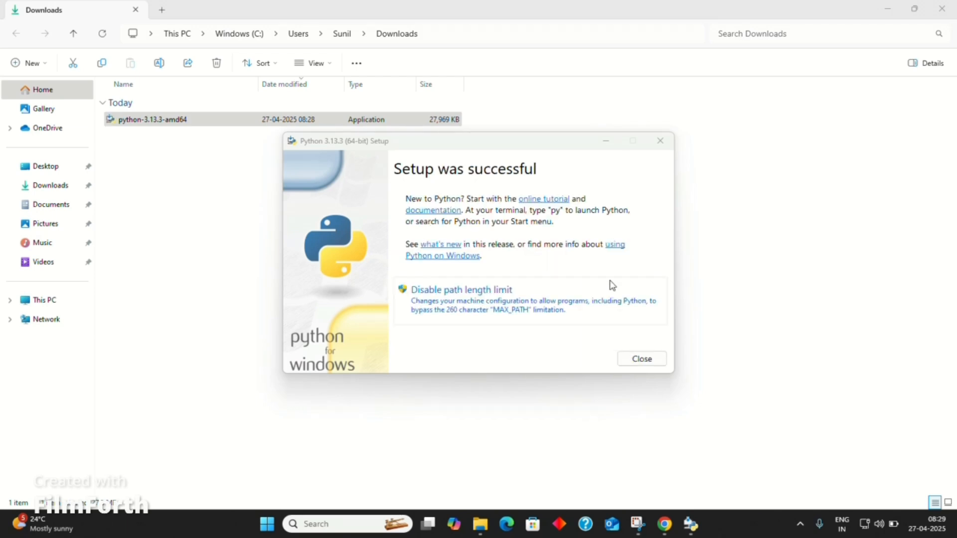
{"action": "mouse_move", "coordinate": [641, 359]}
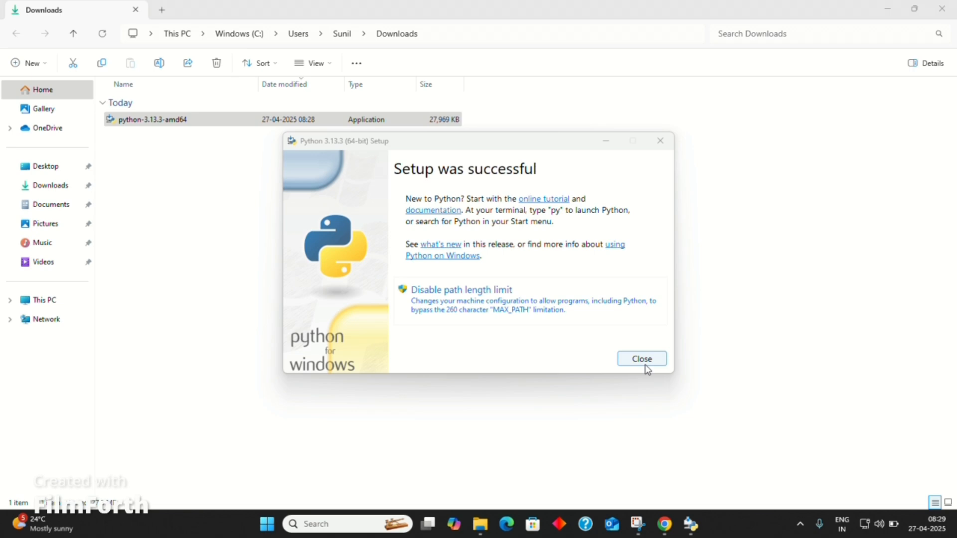
{"action": "left_click", "coordinate": [640, 358]}
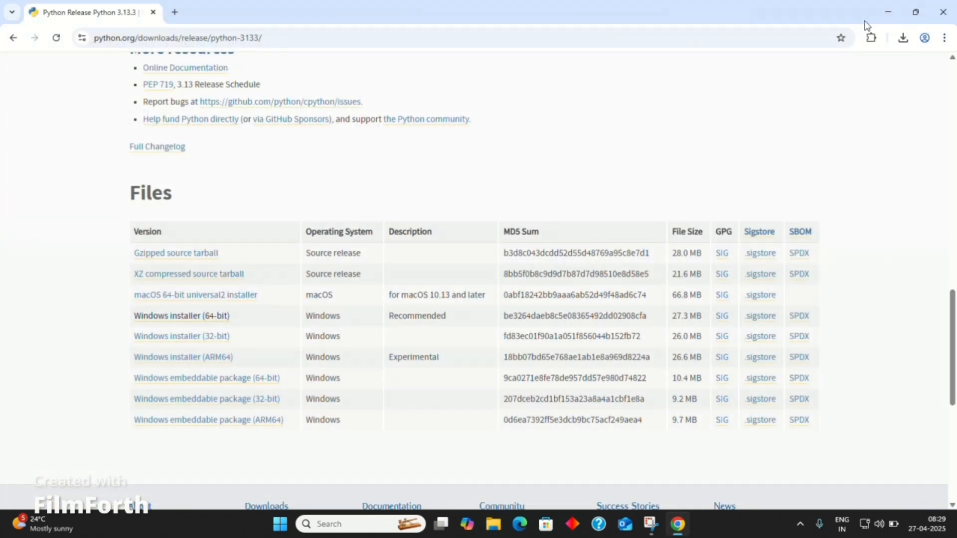
Step: In a new tab, dismiss the privacy notice and search Google for 'vtucircle'
{"action": "left_click", "coordinate": [174, 12]}
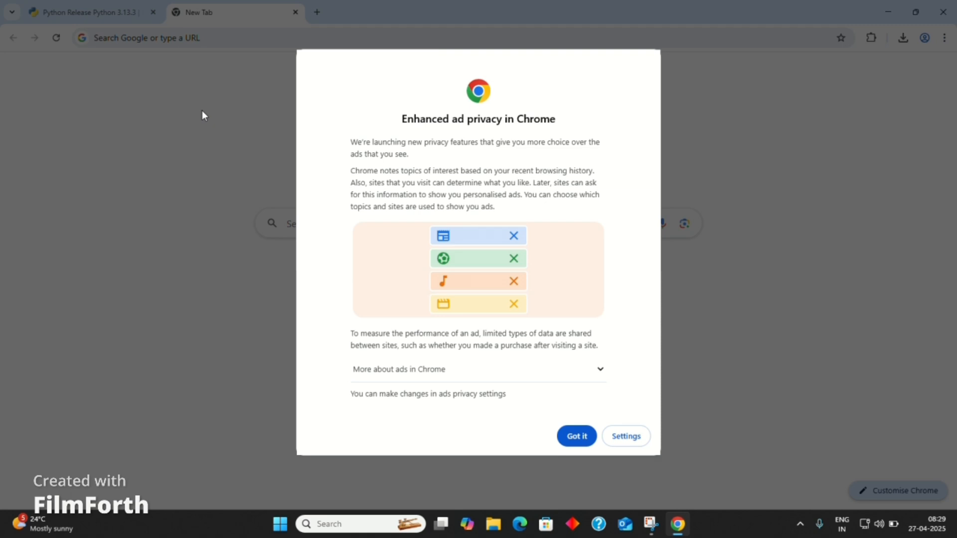
{"action": "left_click", "coordinate": [576, 436]}
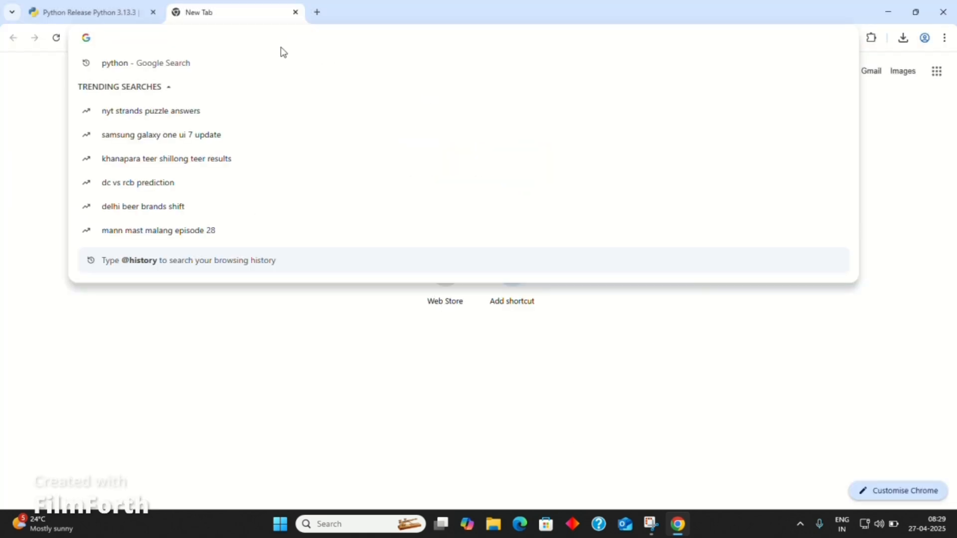
{"action": "type", "text": "vtuc"}
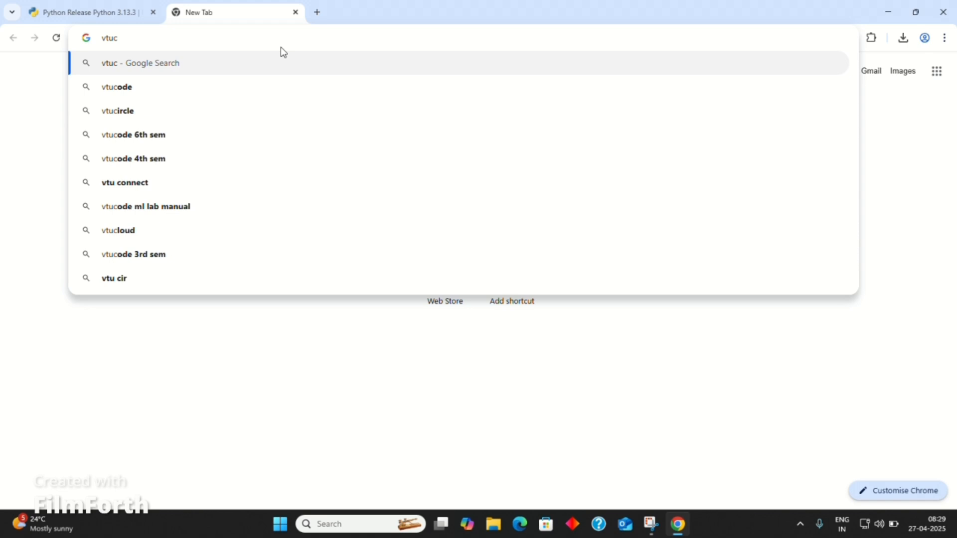
{"action": "type", "text": "ircle"}
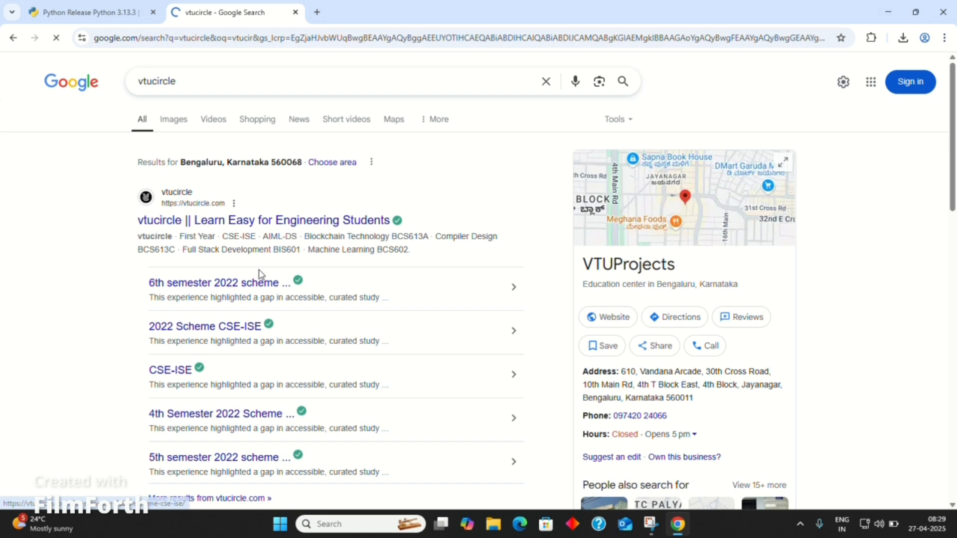
Step: View vtucircle's BCSL606 Program 1 solution, then launch IDLE (Python 3.13 64-bit)
{"action": "left_click", "coordinate": [357, 250]}
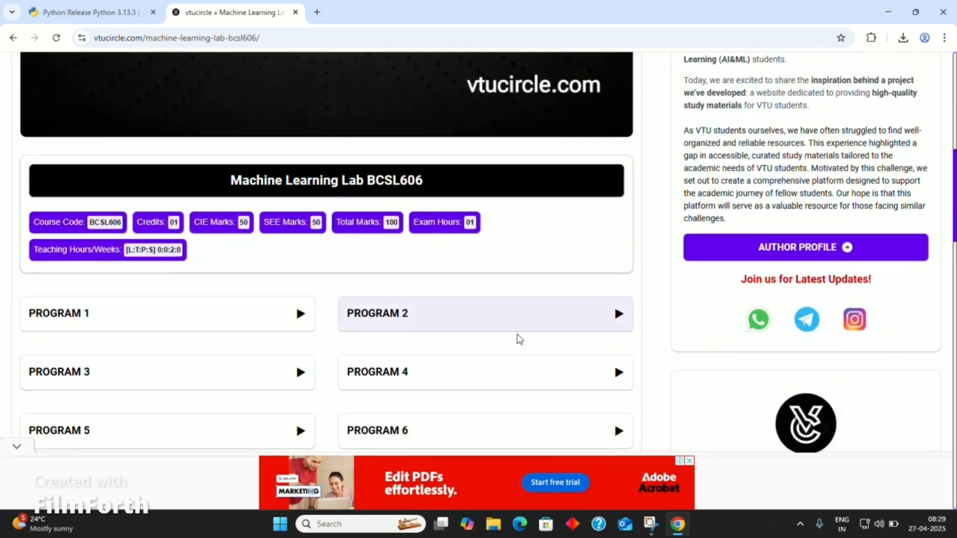
{"action": "left_click", "coordinate": [166, 313]}
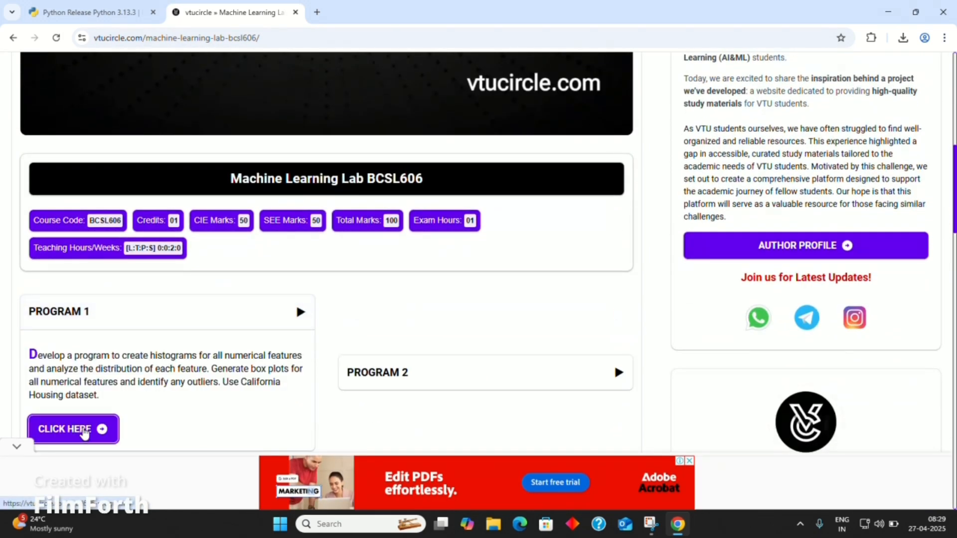
{"action": "left_click", "coordinate": [71, 430]}
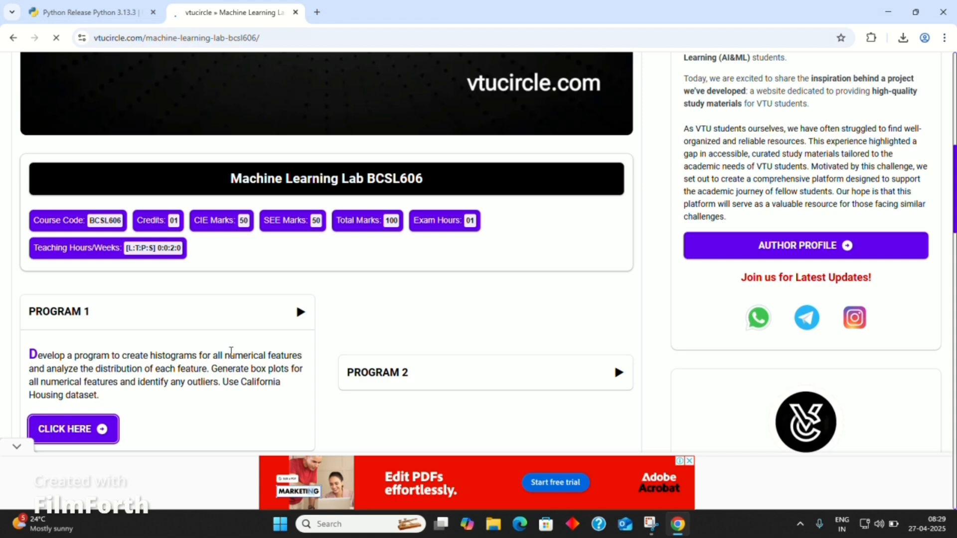
{"action": "left_click", "coordinate": [64, 429]}
{"action": "type", "text": "idle"}
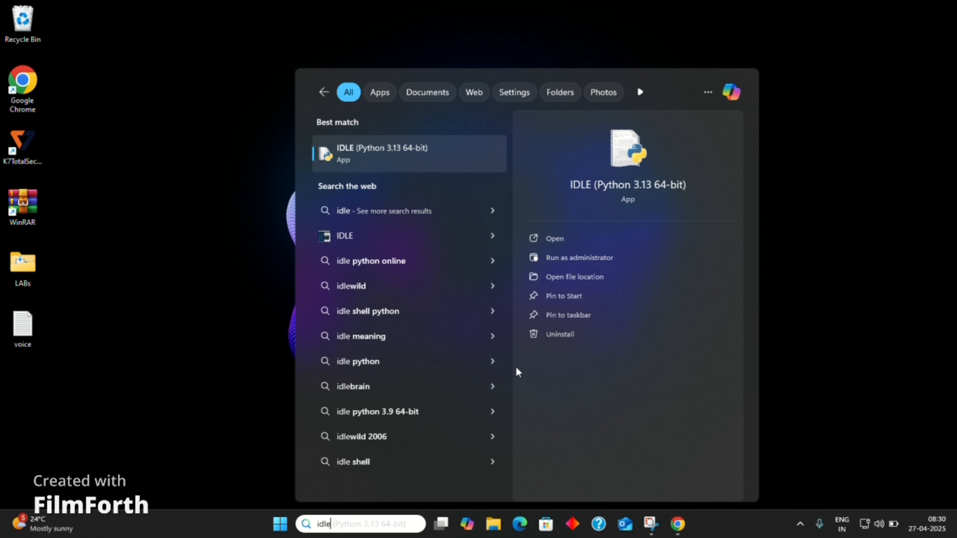
{"action": "left_click", "coordinate": [554, 239]}
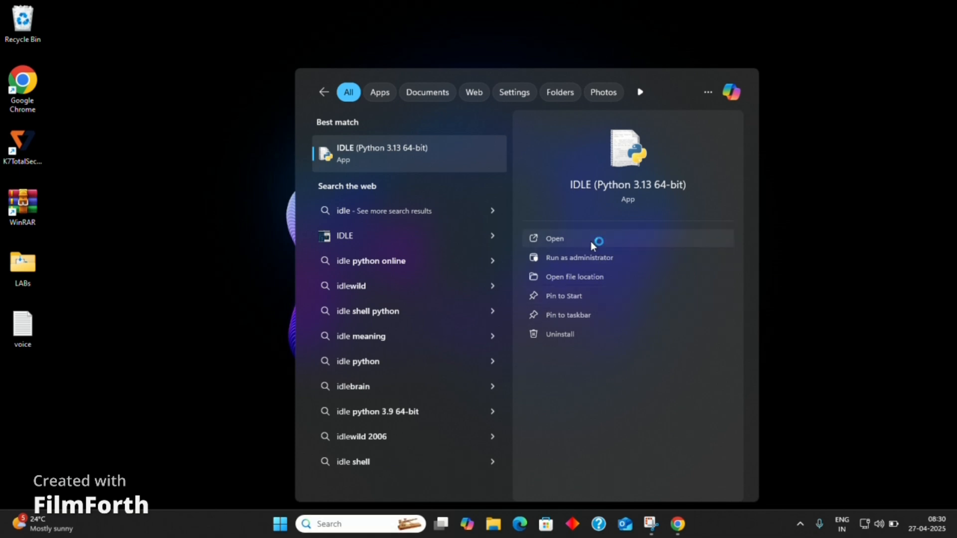
{"action": "left_click", "coordinate": [554, 238]}
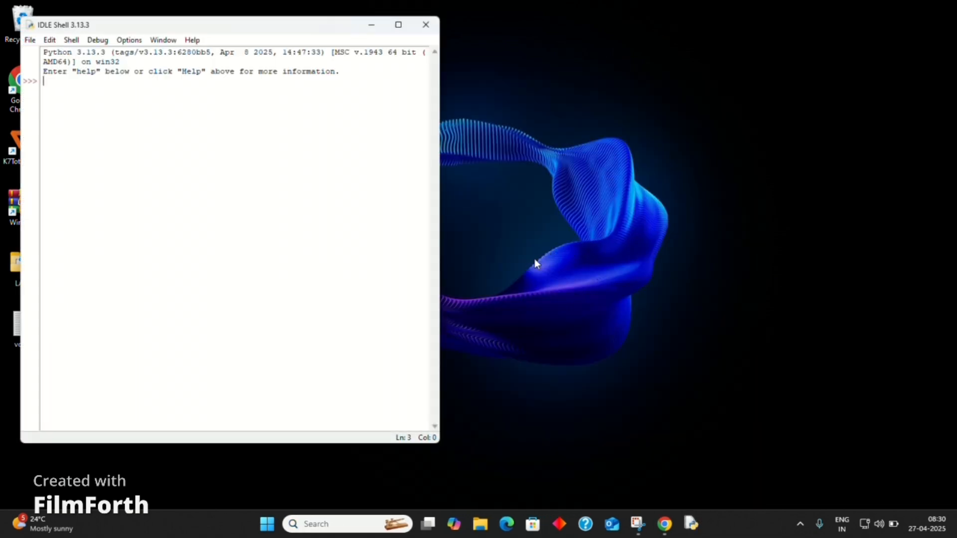
Step: Run 'import pandas' in IDLE, get ModuleNotFoundError, close IDLE, and search for cmd
{"action": "type", "text": "import p"}
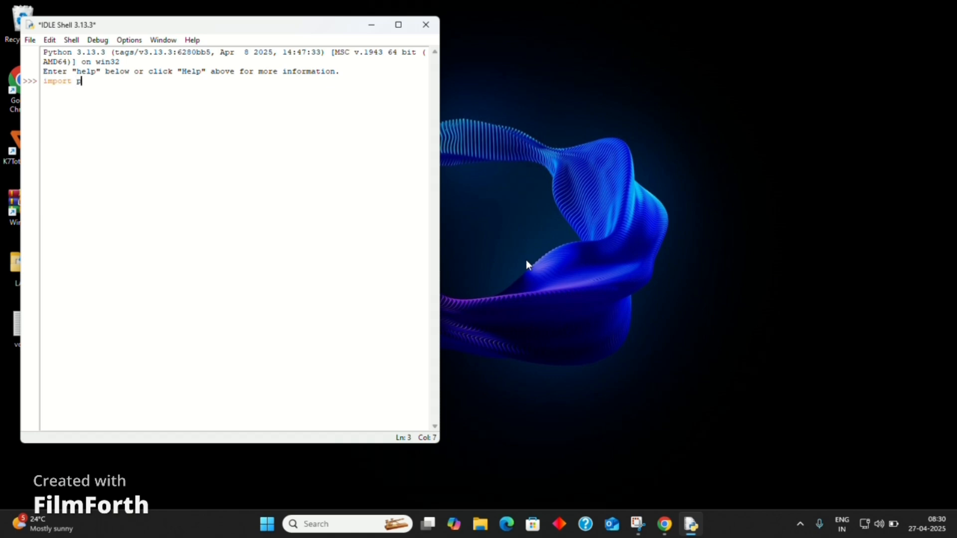
{"action": "type", "text": "andas"}
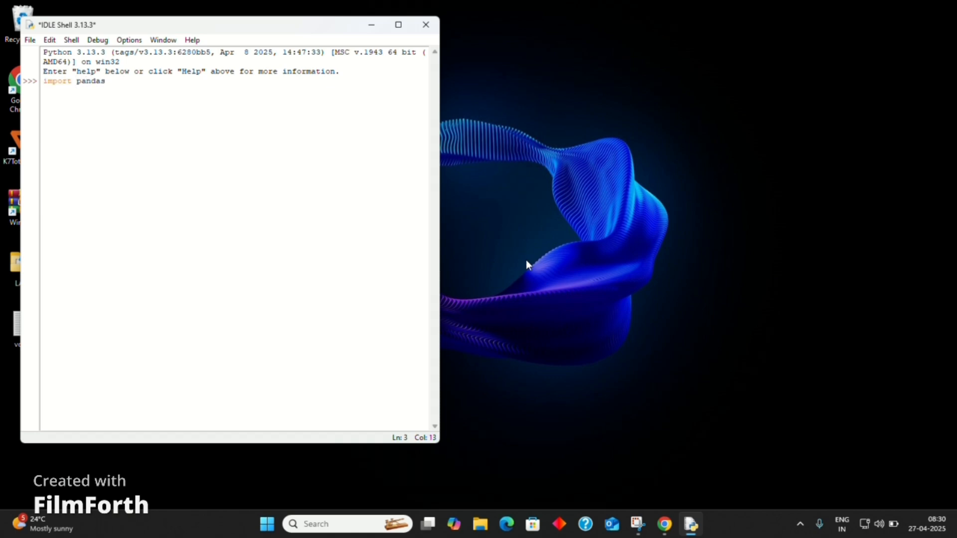
{"action": "key", "text": "Return"}
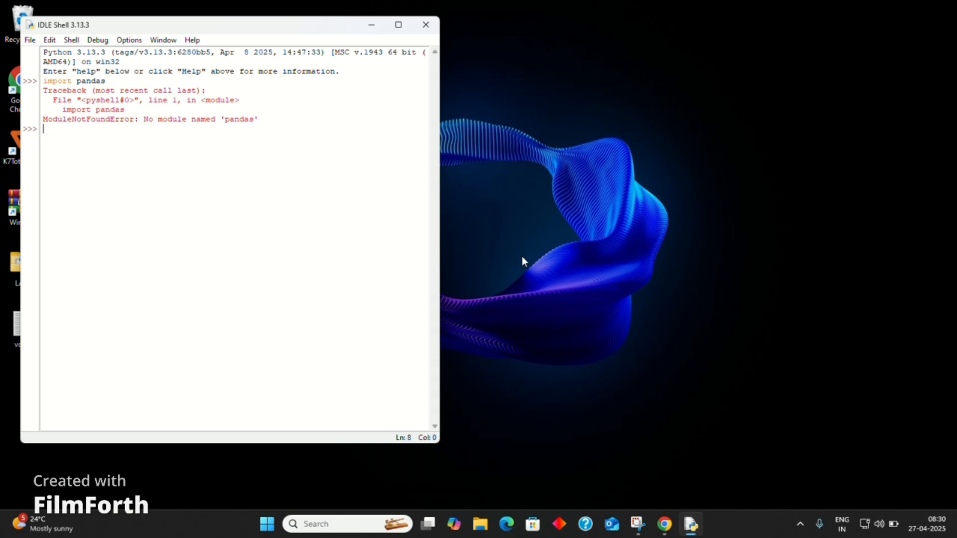
{"action": "mouse_move", "coordinate": [424, 41]}
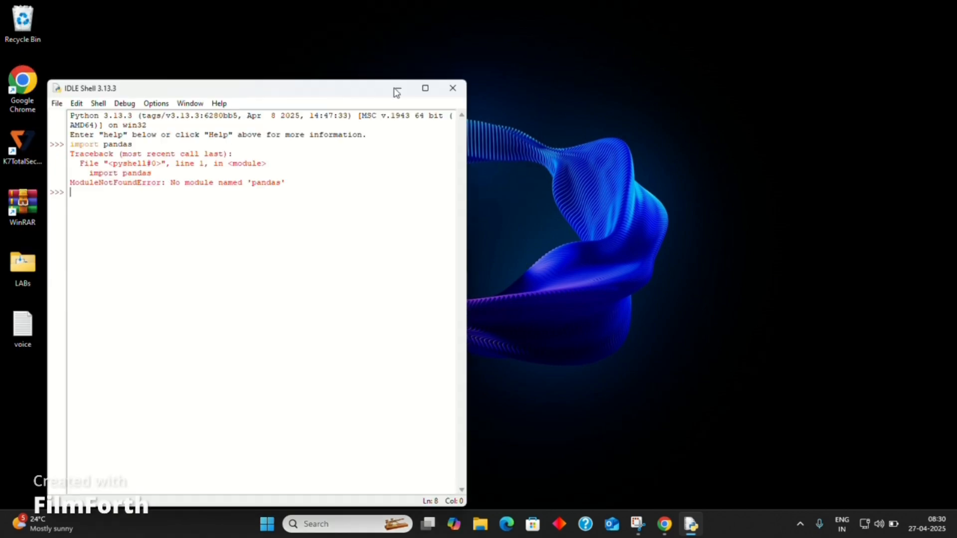
{"action": "left_click", "coordinate": [452, 88]}
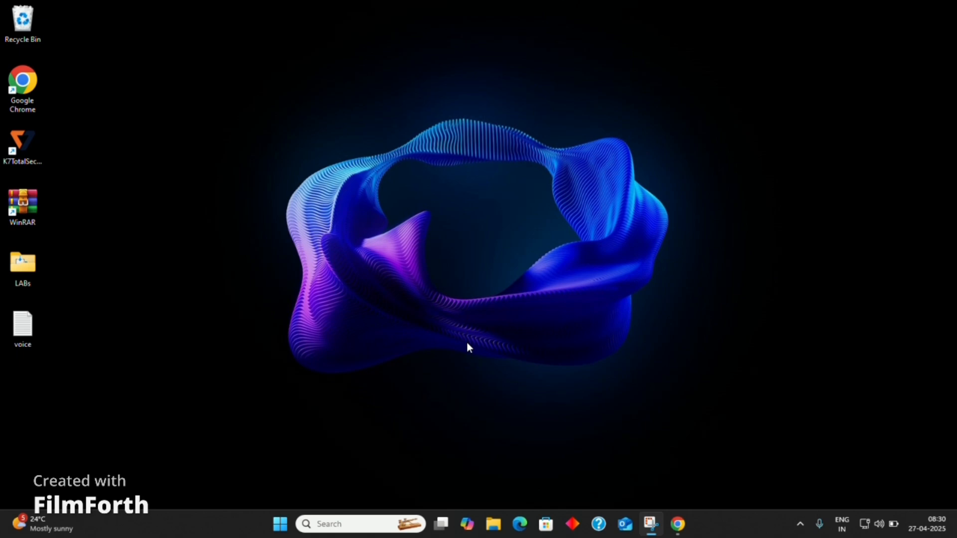
{"action": "type", "text": "cmd"}
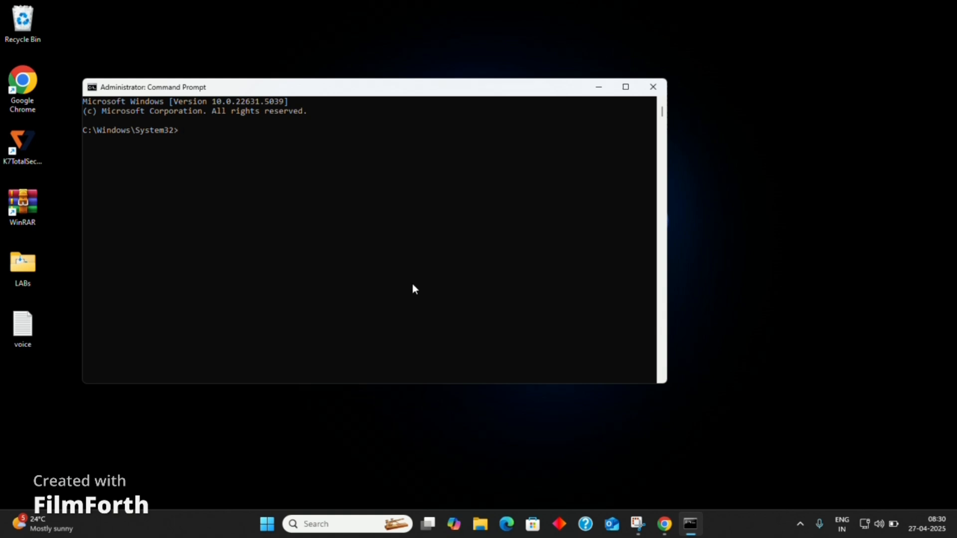
Step: Confirm 'python --version' reports Python 3.13.3
{"action": "type", "text": "python"}
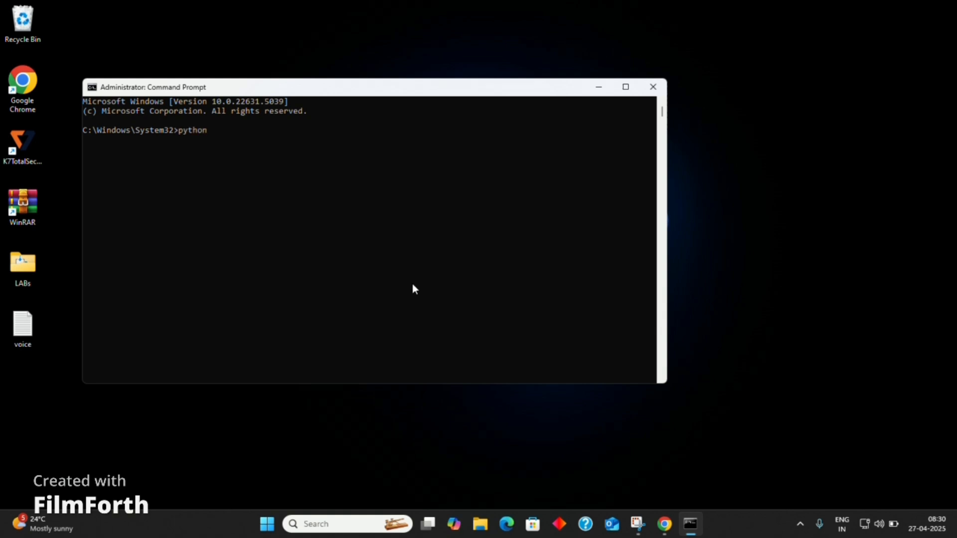
{"action": "type", "text": "--"}
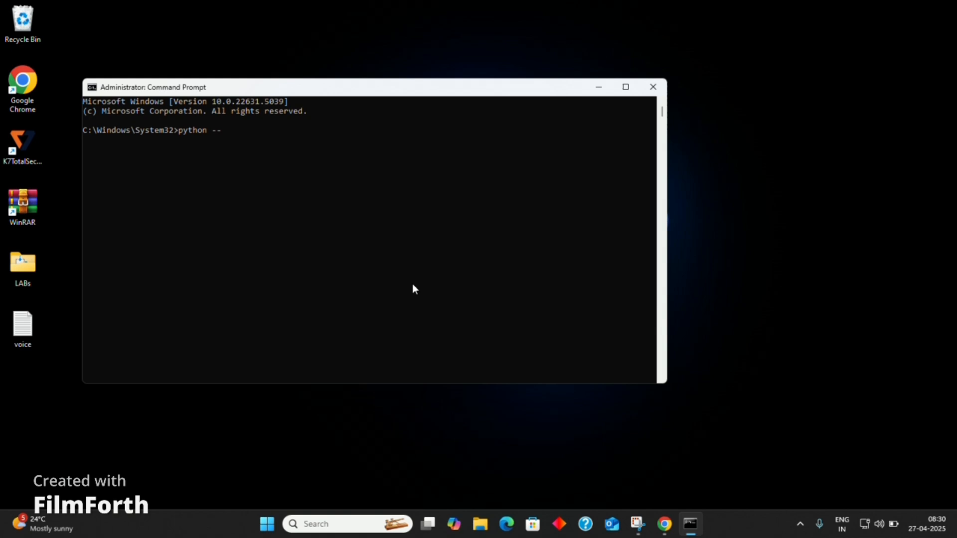
{"action": "type", "text": "version"}
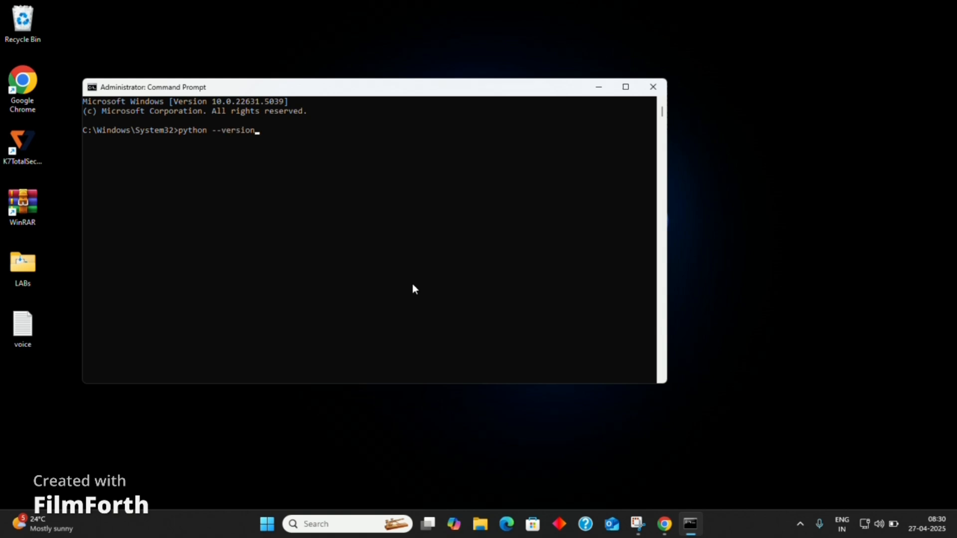
{"action": "key", "text": "Return"}
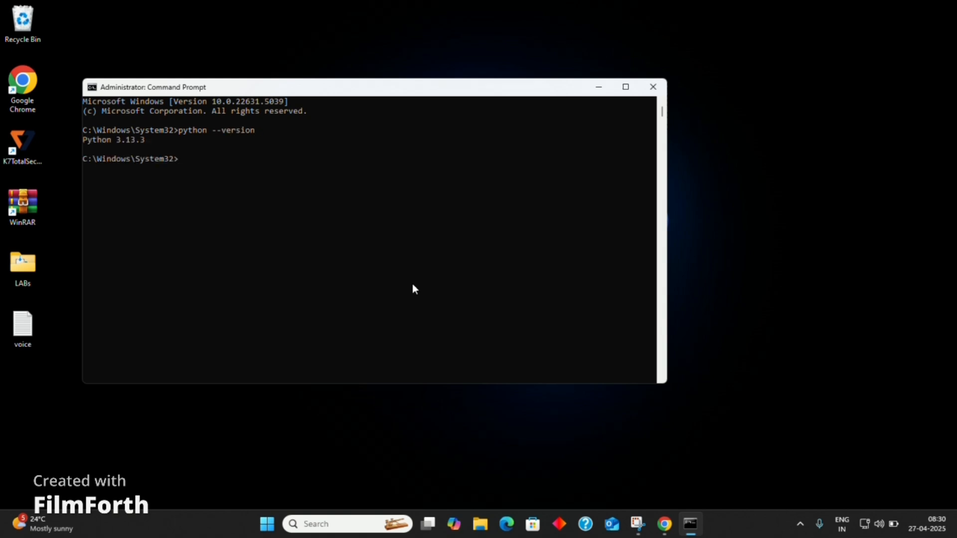
Step: List python.exe locations with 'where python' and type a cd into the Python313 folder
{"action": "type", "text": "where"}
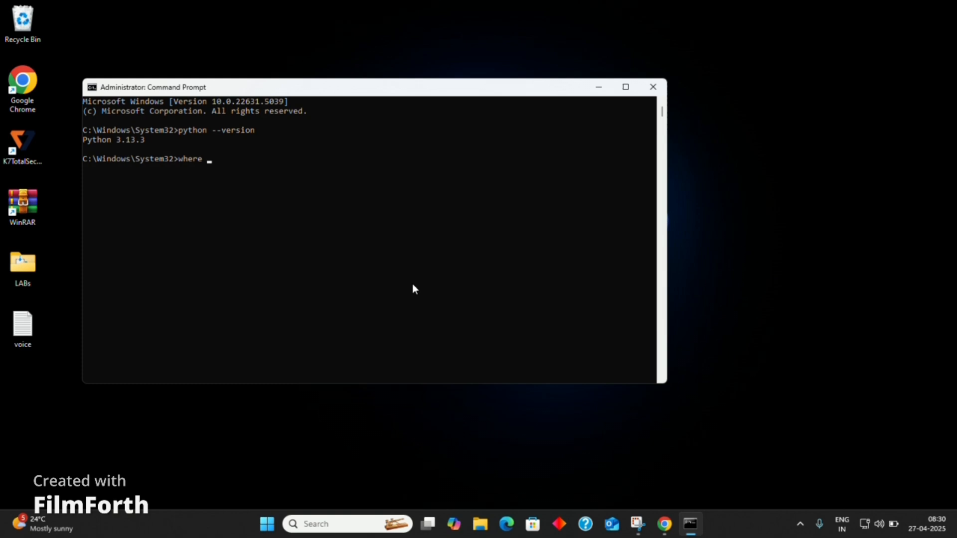
{"action": "type", "text": "pytho"}
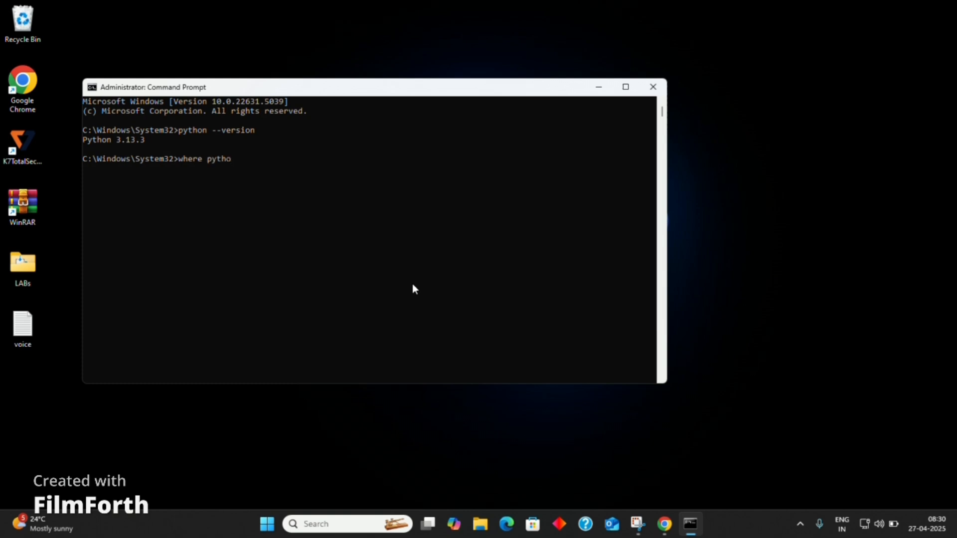
{"action": "key", "text": "Return"}
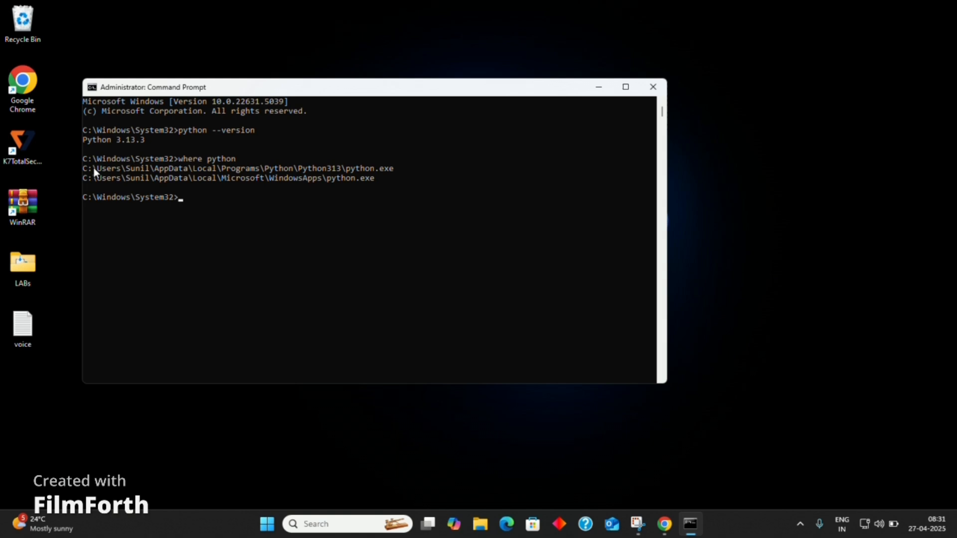
{"action": "mouse_move", "coordinate": [209, 206]}
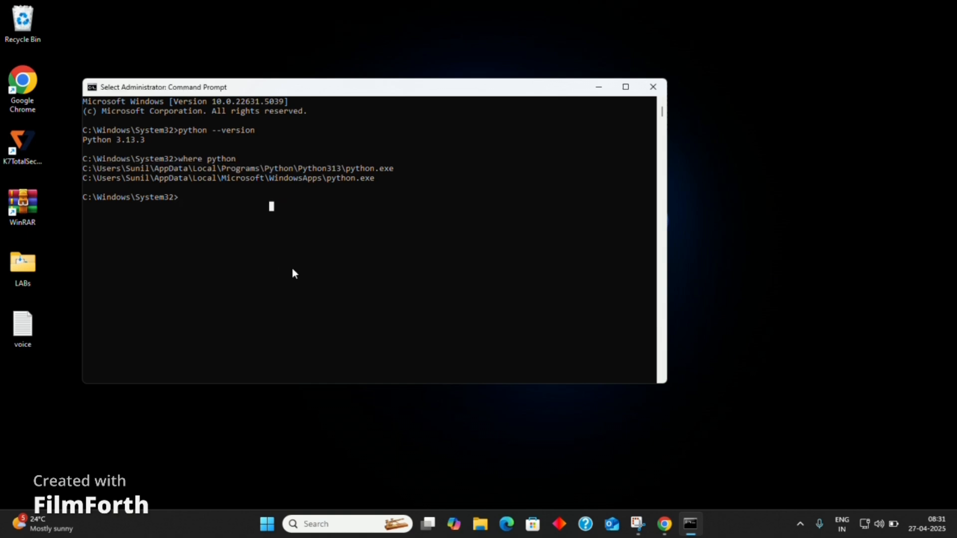
{"action": "type", "text": "cd C:\\Users\\Sunil\\AppData\\Local\\Programs\\Python\\Python313"}
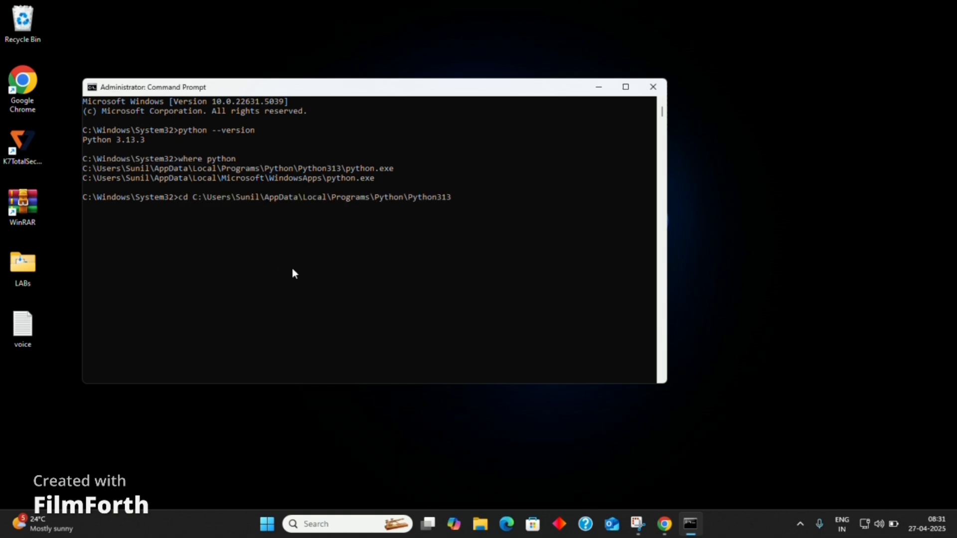
Step: From the Python313 folder, install pandas 2.2.3 with dependencies and upgrade pip to 25.1
{"action": "key", "text": "Return"}
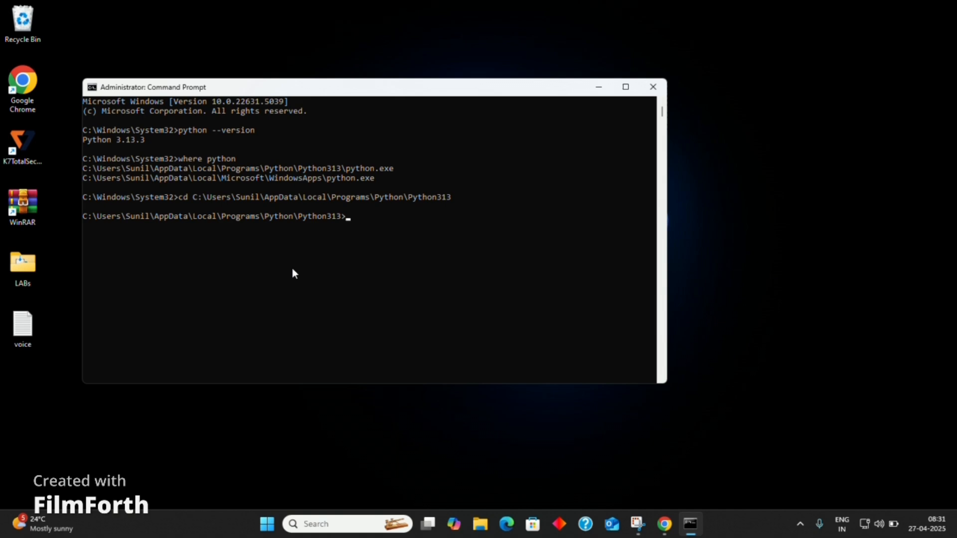
{"action": "type", "text": "pip"}
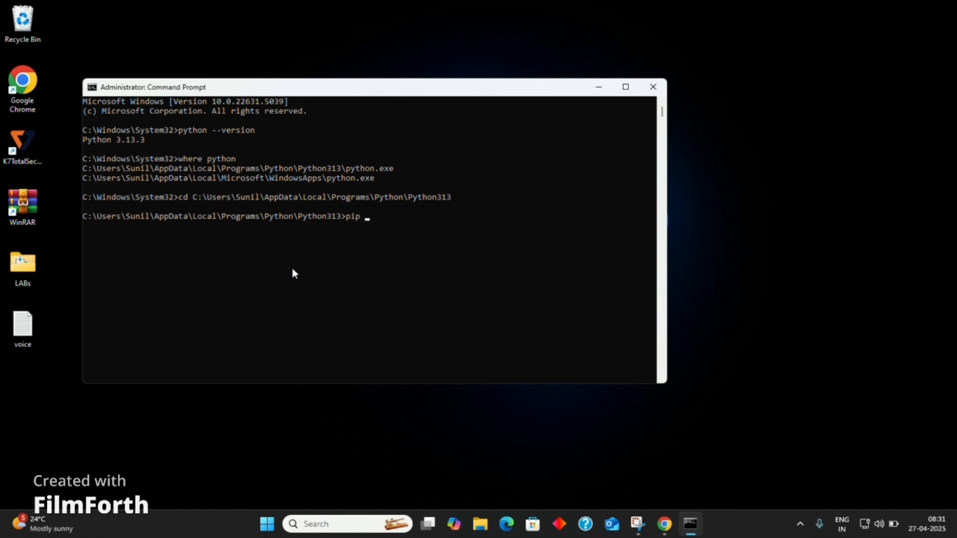
{"action": "type", "text": "in"}
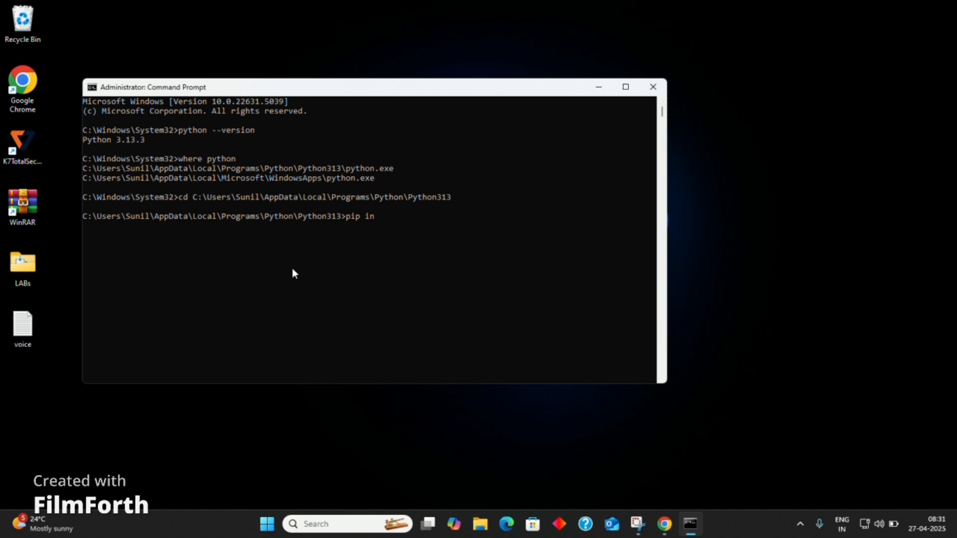
{"action": "type", "text": "stall"}
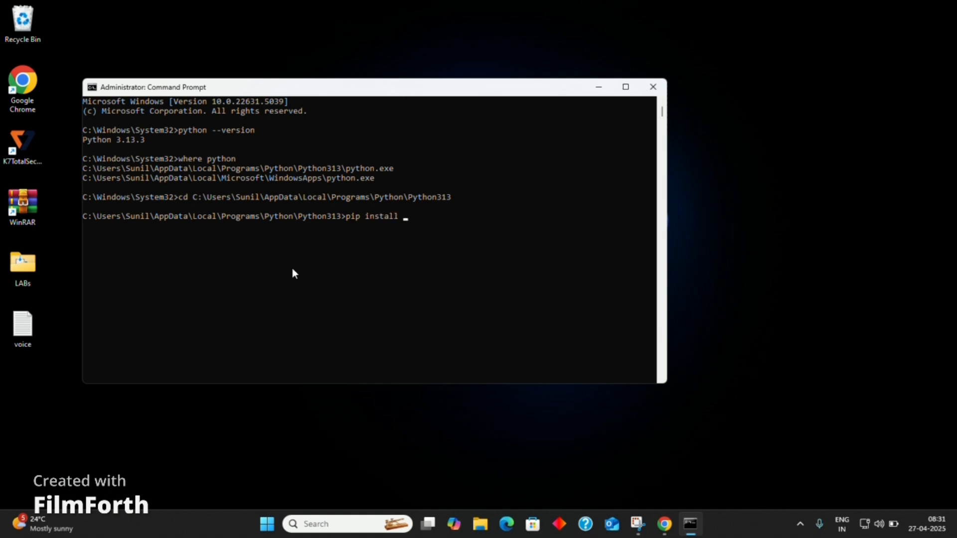
{"action": "type", "text": "pandas"}
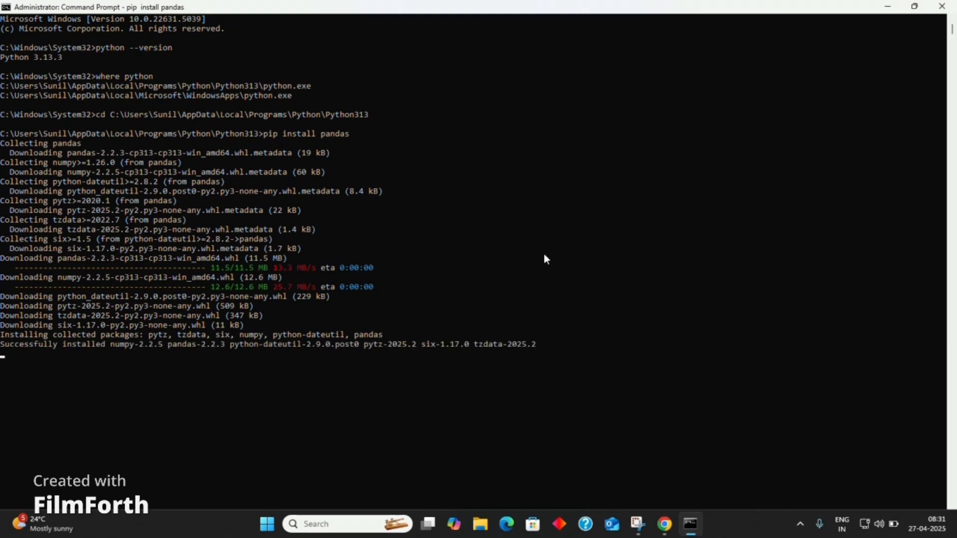
{"action": "type", "text": "python --version"}
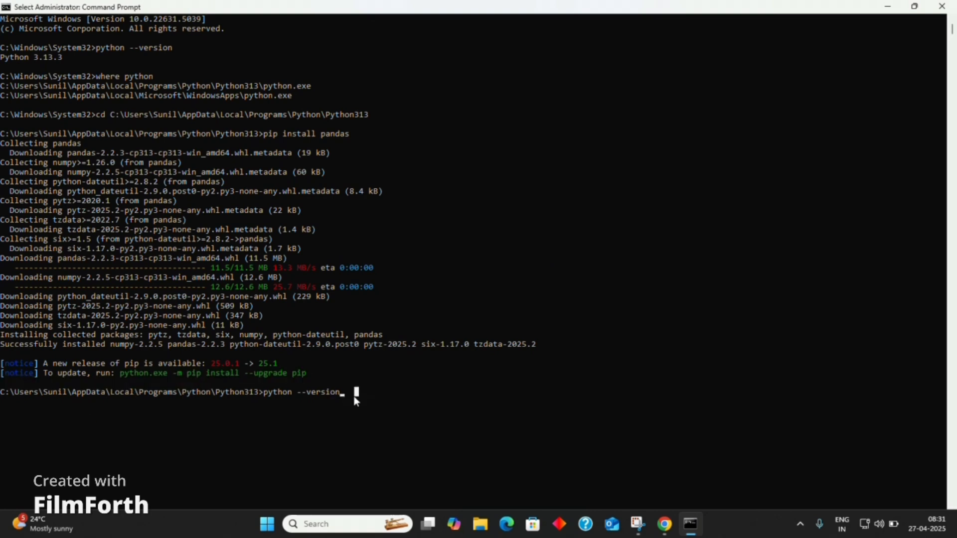
{"action": "key", "text": "Return"}
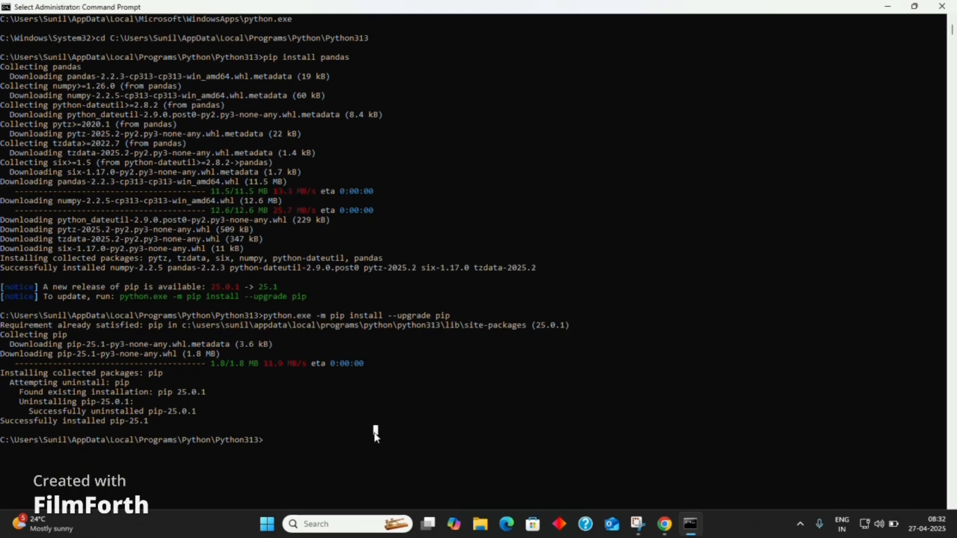
Step: Pip install seaborn 0.13.2, then matplotlib and numpy, which report already satisfied
{"action": "type", "text": "pip"}
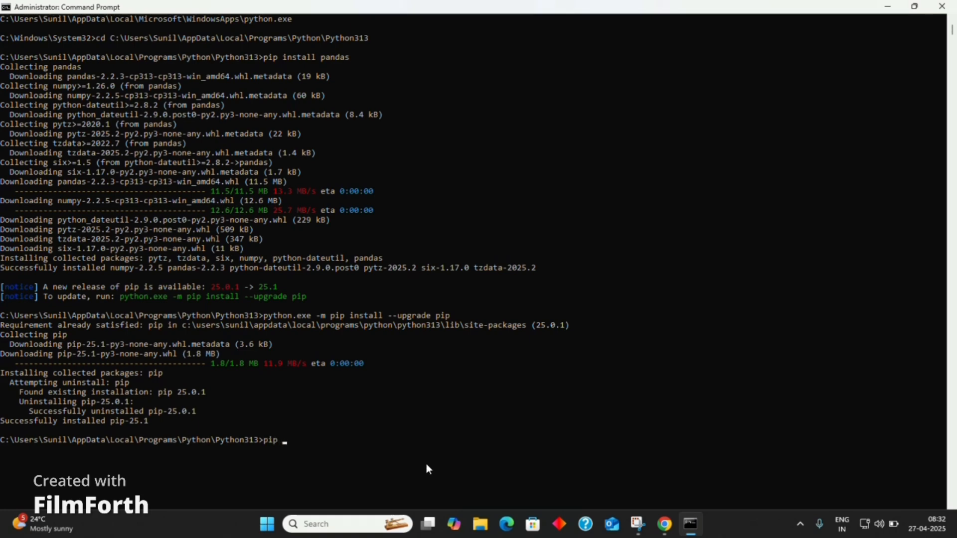
{"action": "type", "text": "install"}
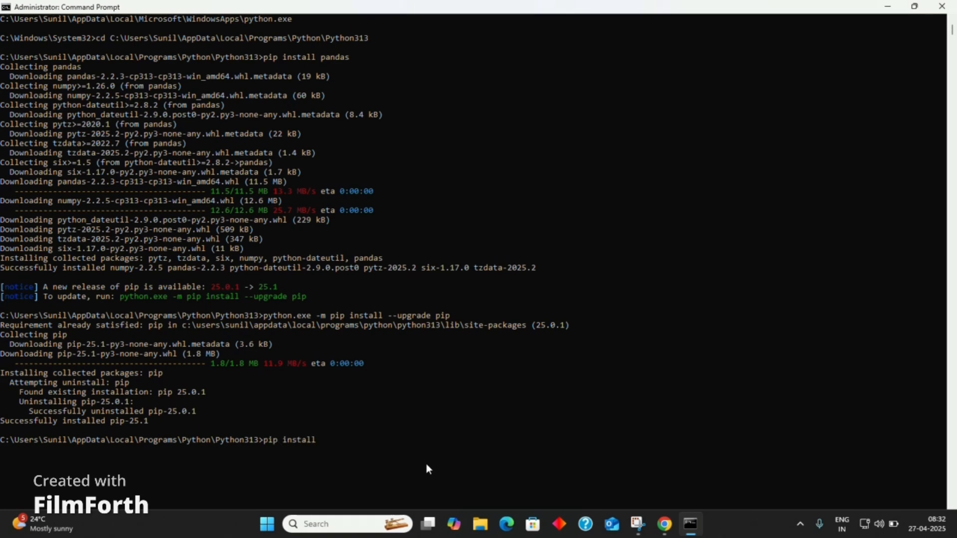
{"action": "type", "text": "seaborn"}
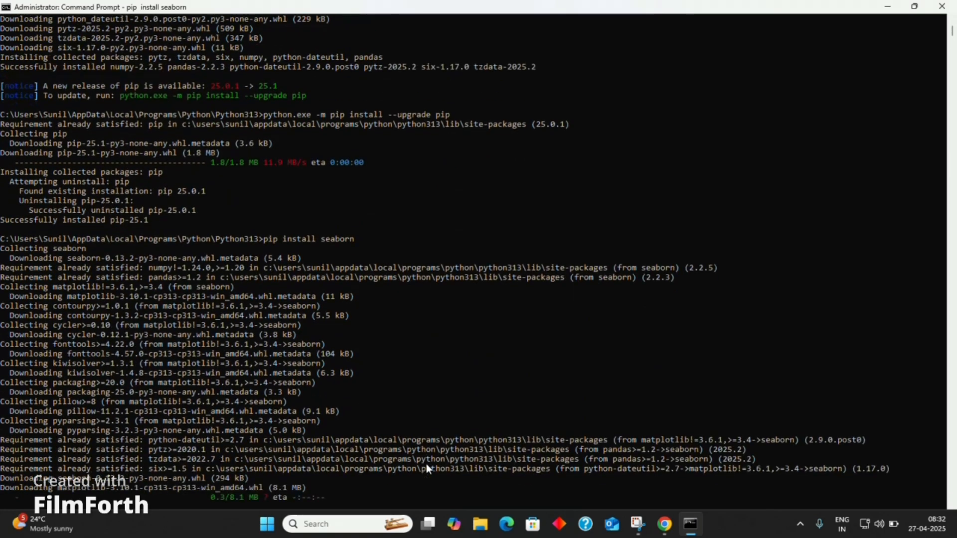
{"action": "scroll", "scroll_direction": "down", "scroll_amount": 3}
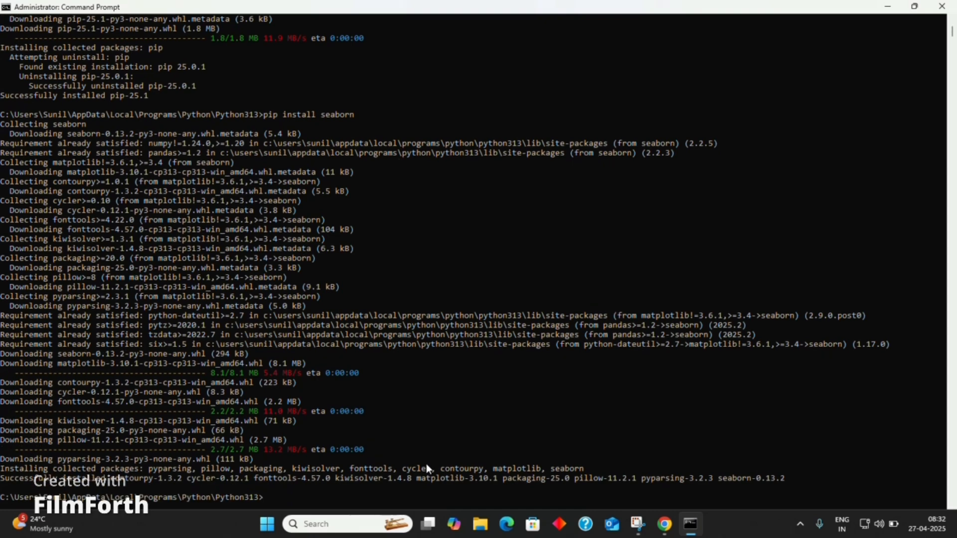
{"action": "type", "text": "pip install matplotlib"}
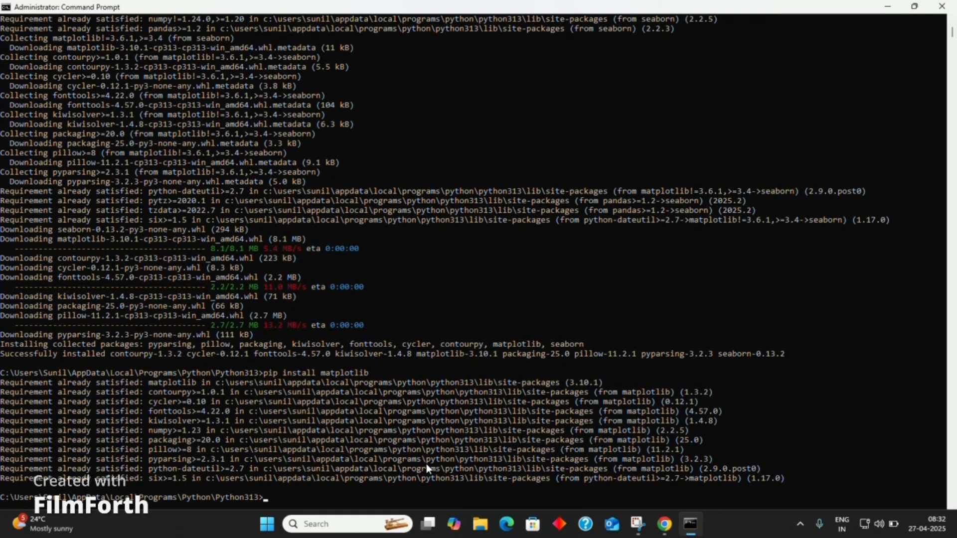
{"action": "type", "text": "pip insta"}
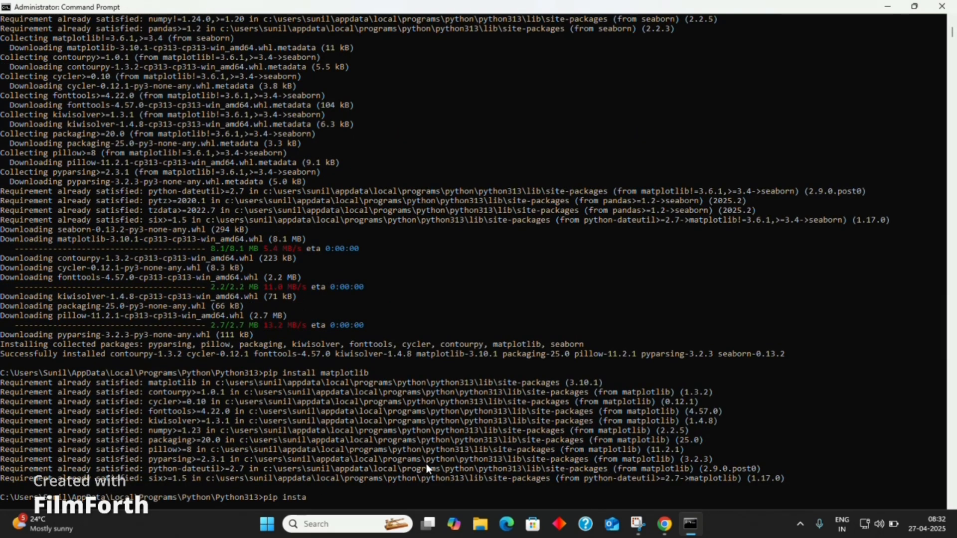
{"action": "type", "text": "ll numpy"}
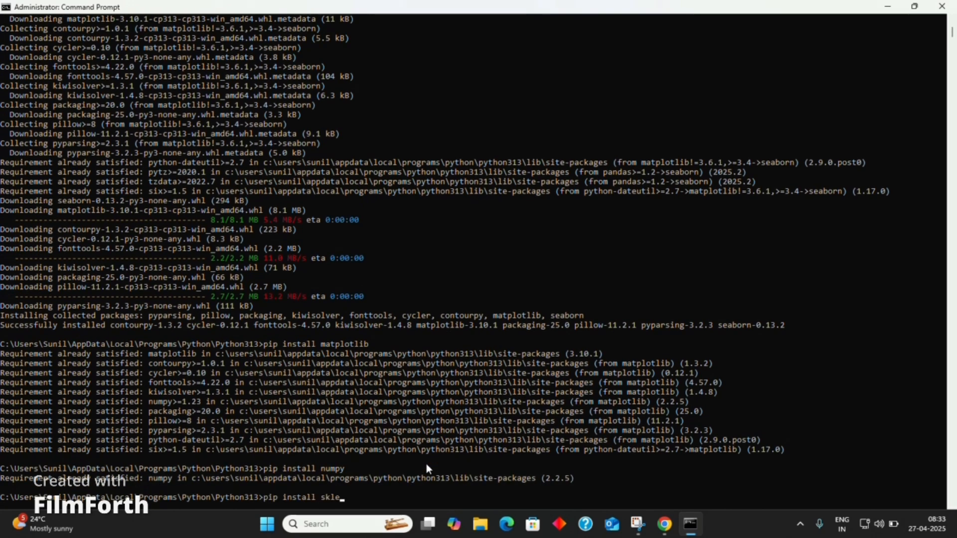
Step: After 'pip install sklearn' fails as deprecated, install scikit-learn 1.6.1 with scipy, joblib, threadpoolctl
{"action": "key", "text": "Return"}
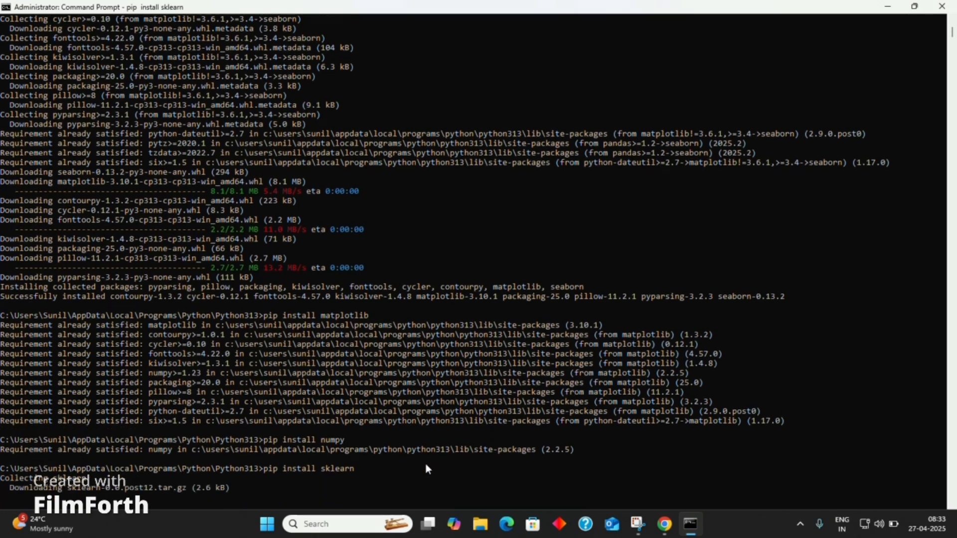
{"action": "scroll", "scroll_direction": "down", "scroll_amount": 3}
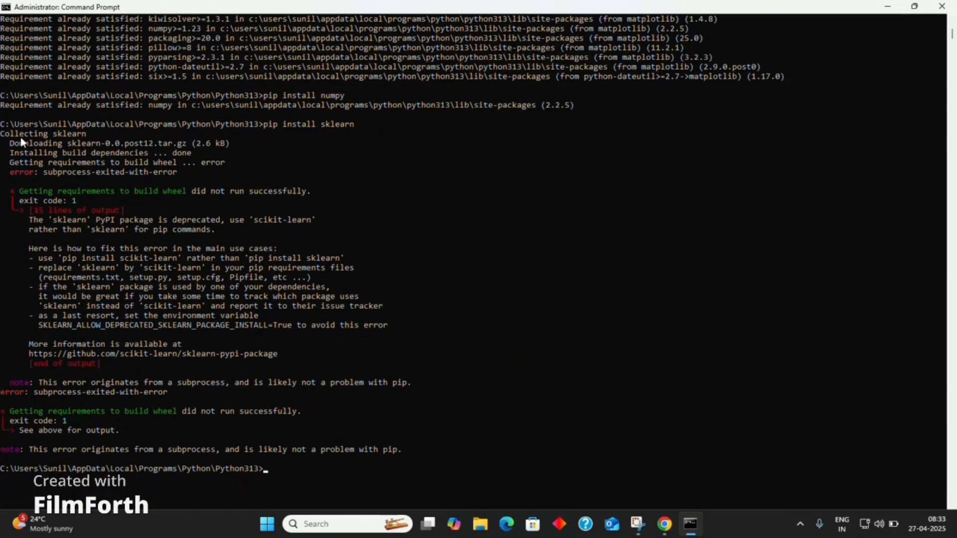
{"action": "mouse_move", "coordinate": [362, 464]}
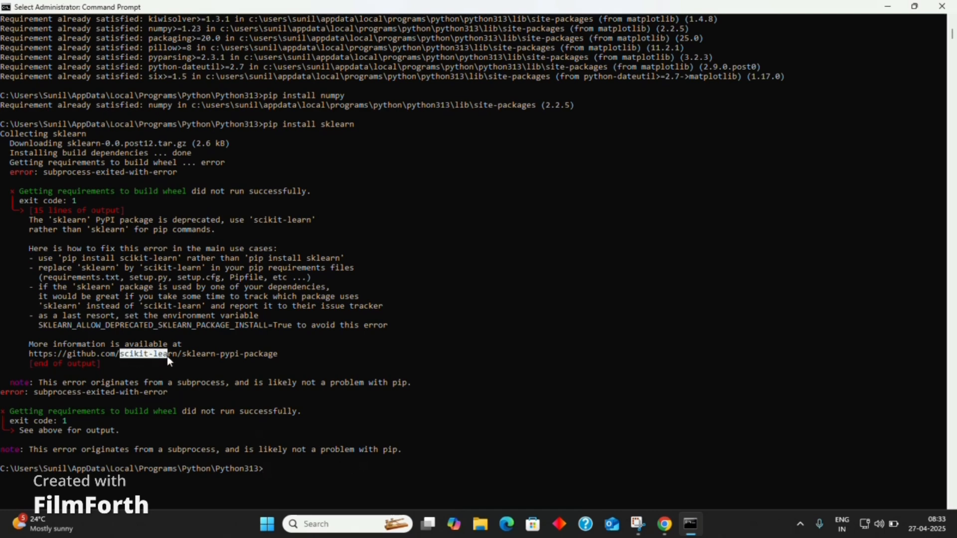
{"action": "type", "text": "pip"}
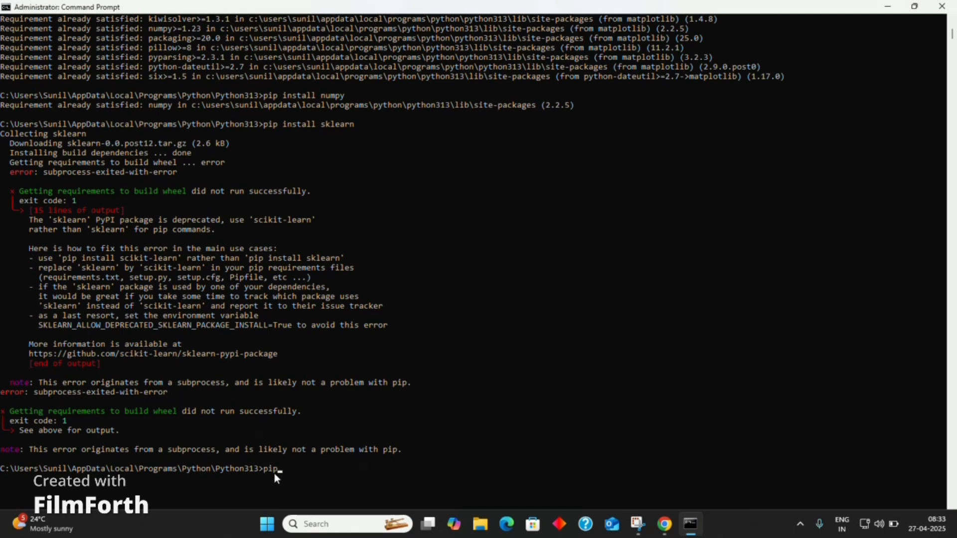
{"action": "type", "text": "install s"}
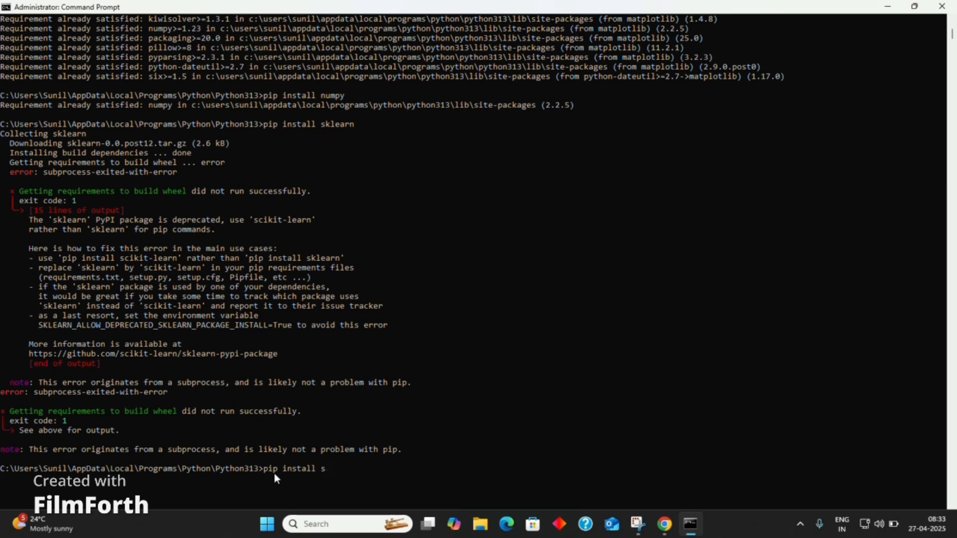
{"action": "type", "text": "cikit-learn"}
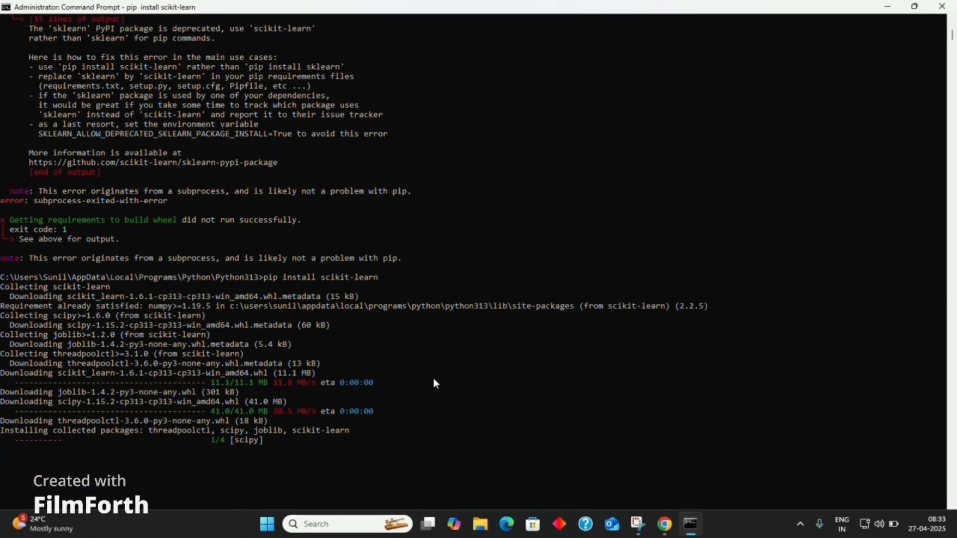
{"action": "scroll", "scroll_direction": "down", "scroll_amount": 3}
{"action": "type", "text": "python --version"}
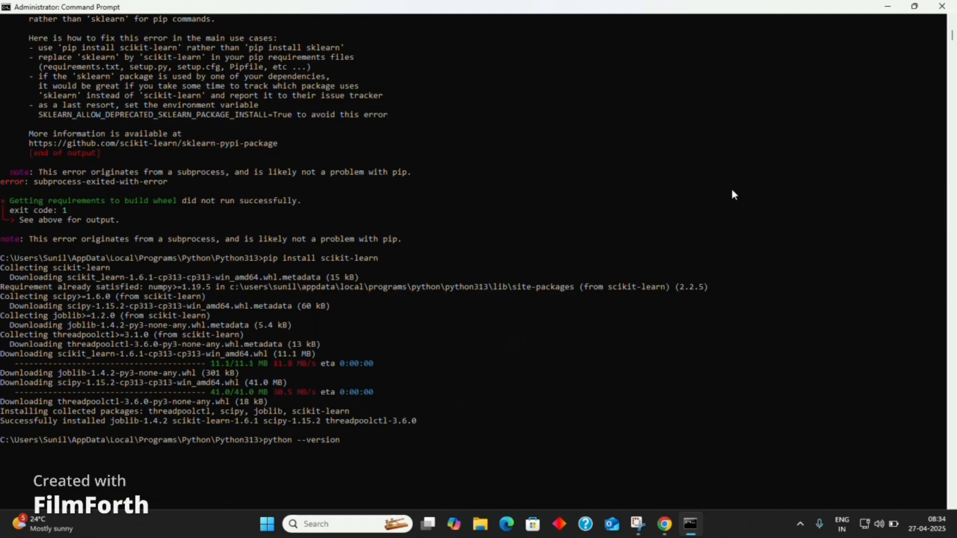
Step: Copy the California Housing histogram code from the vtucircle BCSL606 Program 1 page in Chrome
{"action": "left_click", "coordinate": [688, 524]}
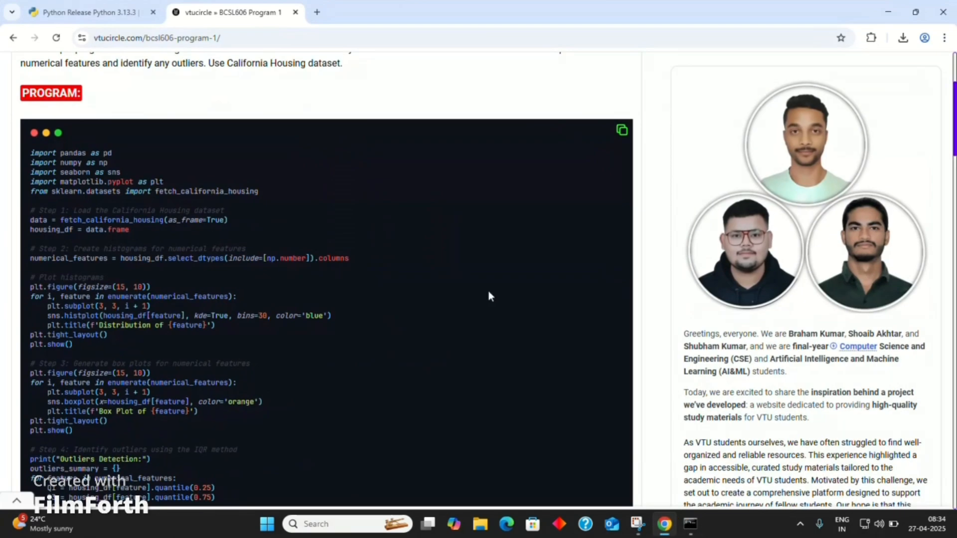
{"action": "mouse_move", "coordinate": [85, 154]}
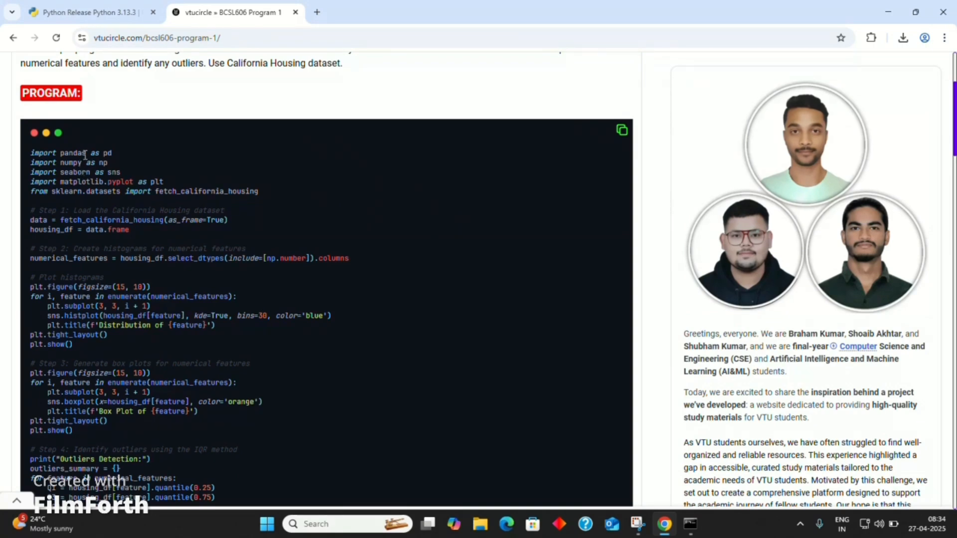
{"action": "mouse_move", "coordinate": [61, 207]}
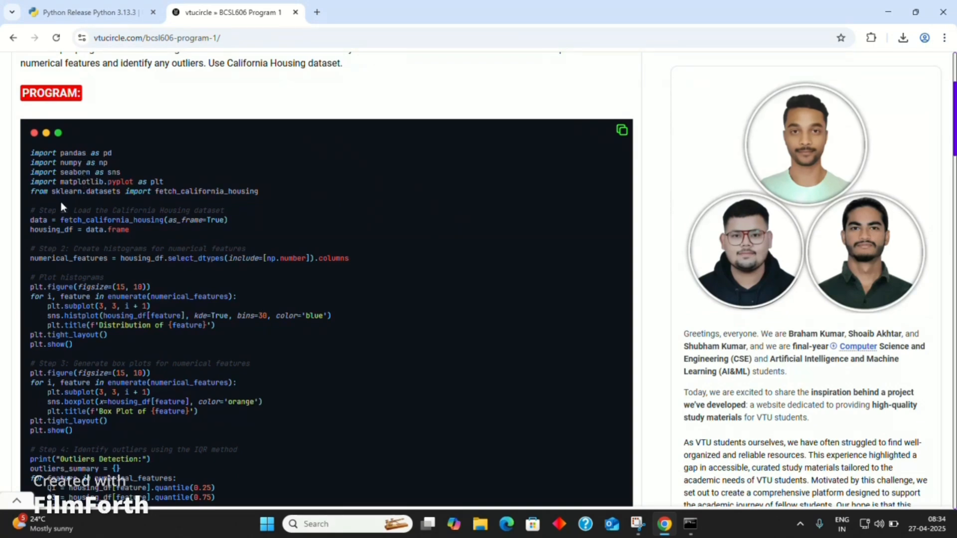
{"action": "left_click", "coordinate": [622, 130]}
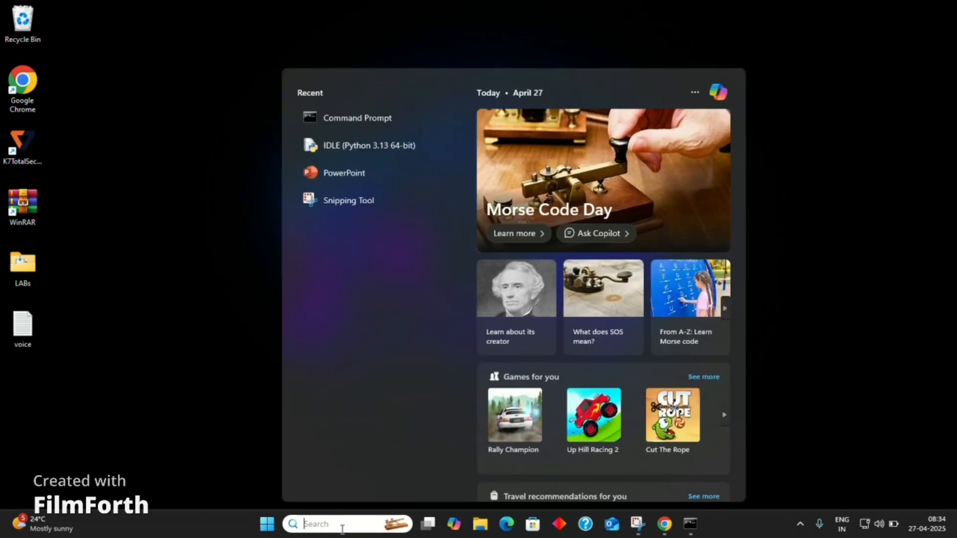
Step: Launch IDLE, save the pasted code as program1.py in Python313, and maximize the editor
{"action": "left_click", "coordinate": [369, 145]}
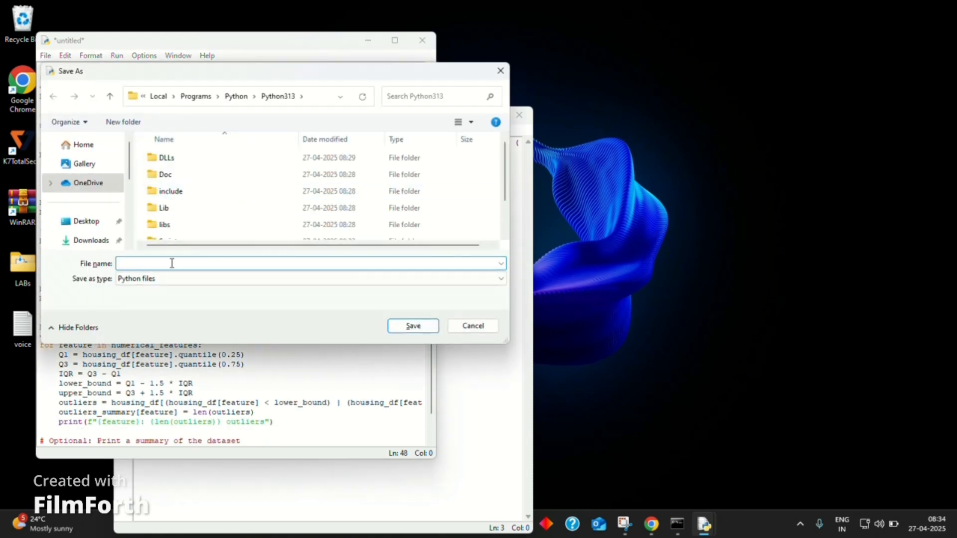
{"action": "type", "text": "program1"}
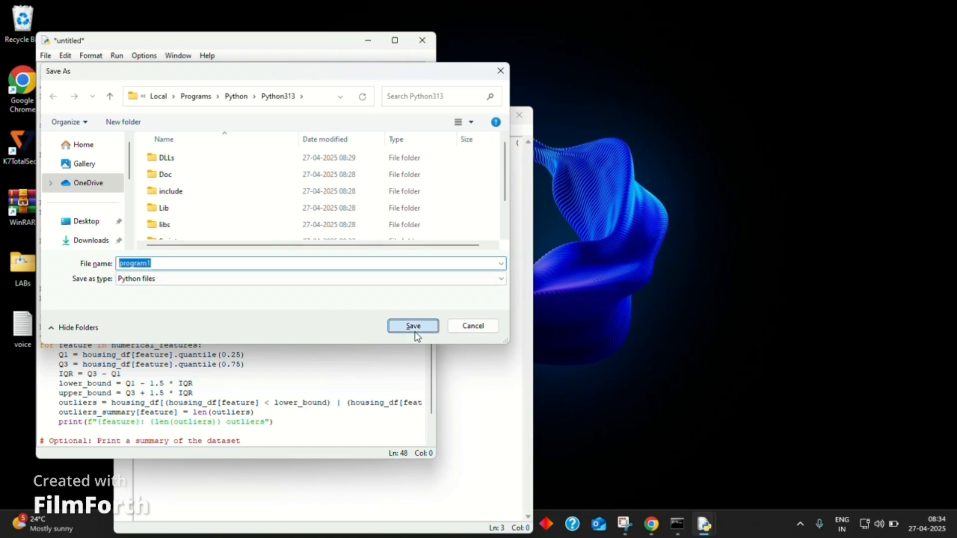
{"action": "left_click", "coordinate": [413, 325]}
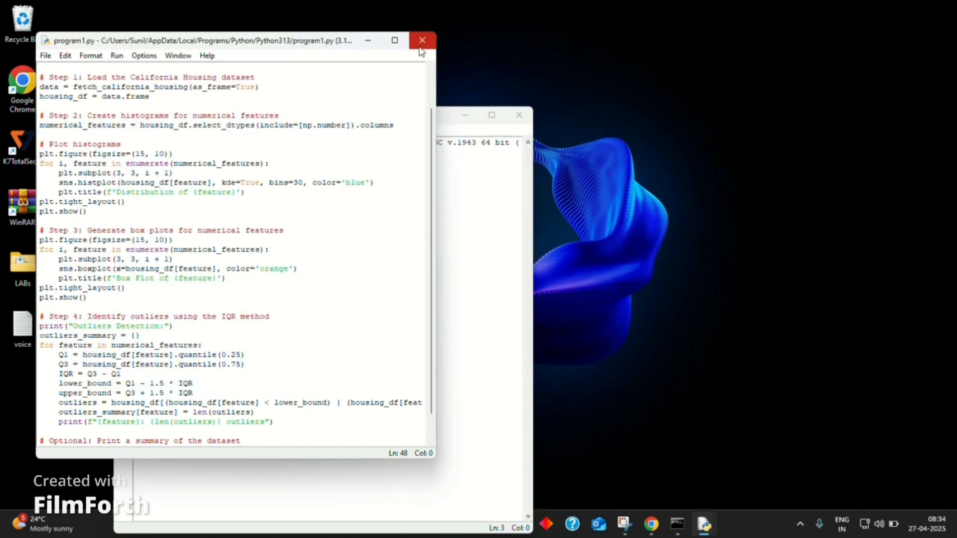
{"action": "left_click", "coordinate": [518, 114]}
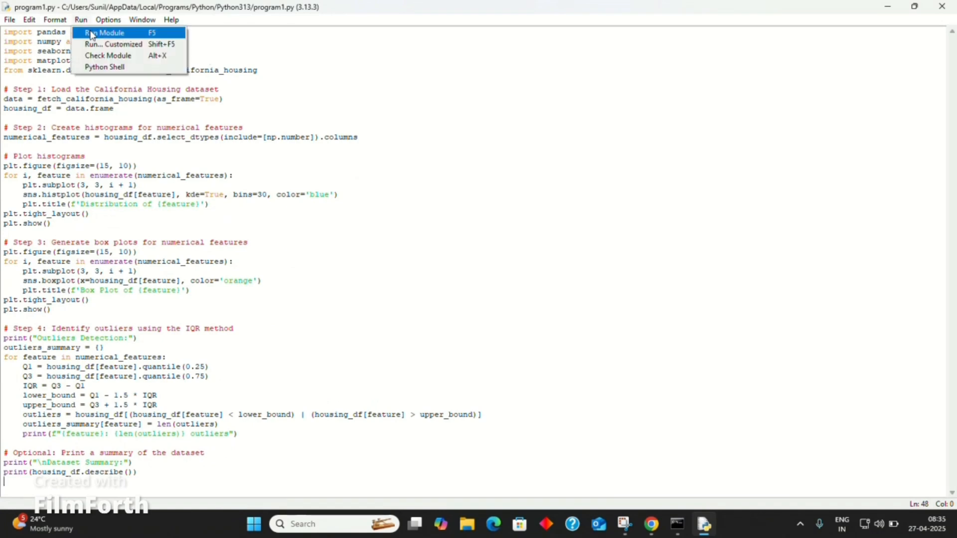
Step: Run program1.py and maximize the figure showing histograms of the nine housing features
{"action": "left_click", "coordinate": [105, 32]}
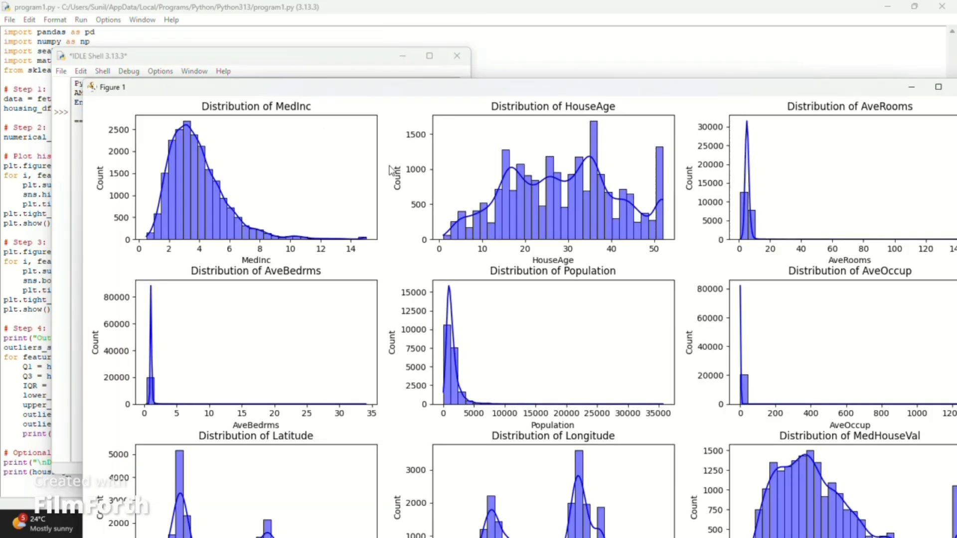
{"action": "left_click", "coordinate": [939, 87]}
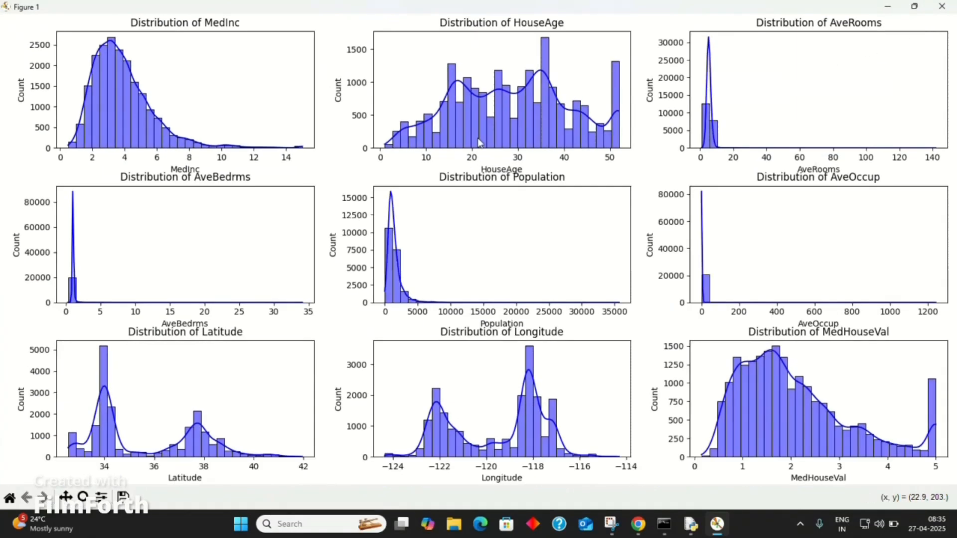